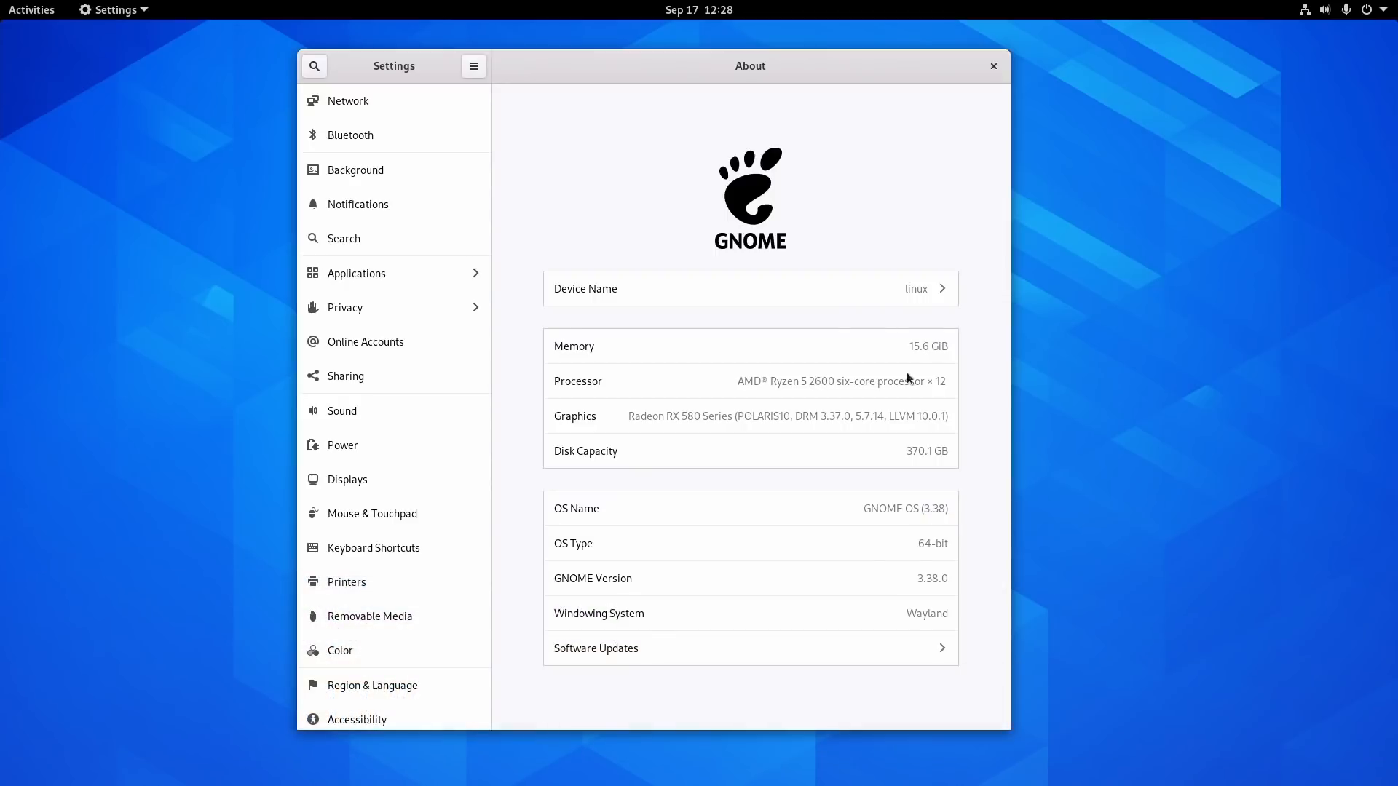
mouse_move(526, 72)
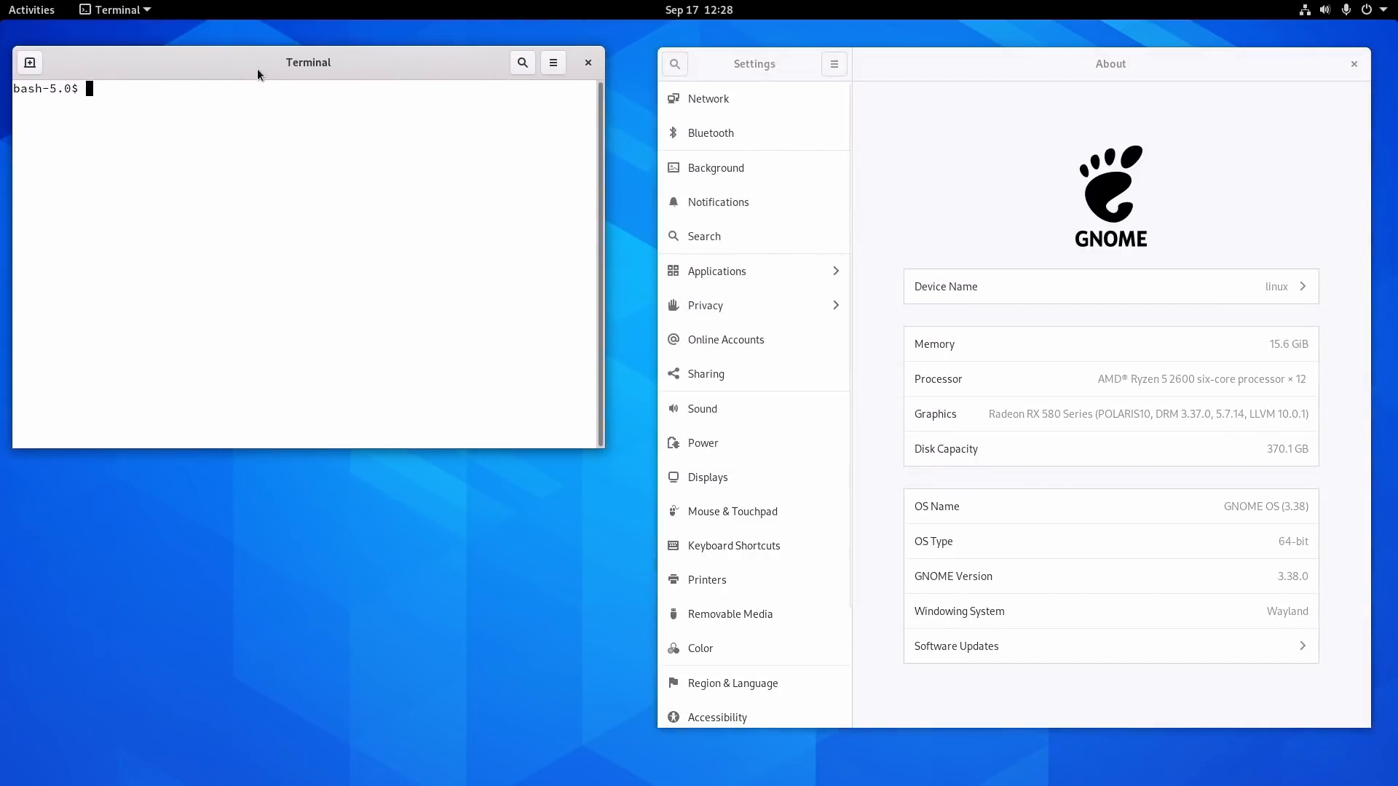
- Run lspci, then try pacman and other package managers, all failing with 'command not found'
key(Return)
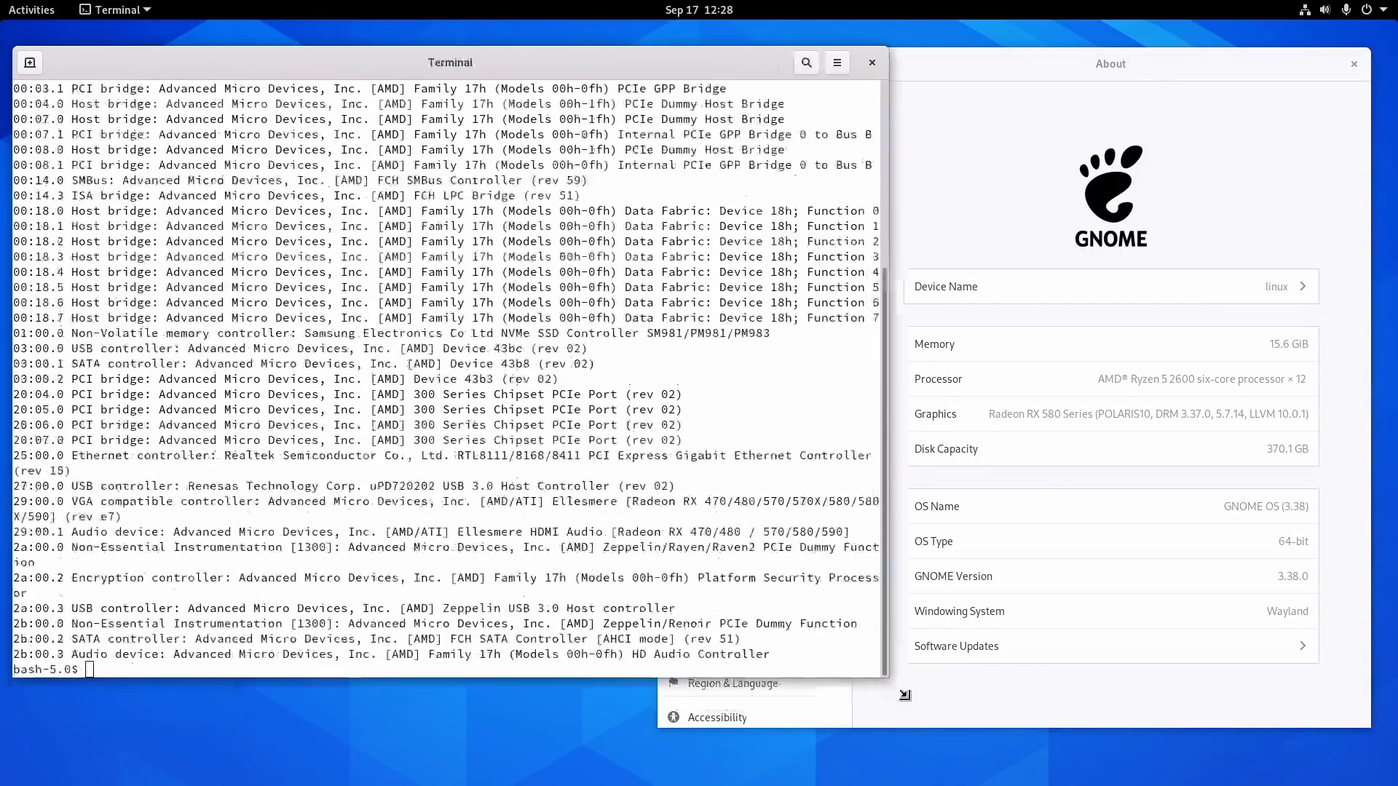
text(lspci)
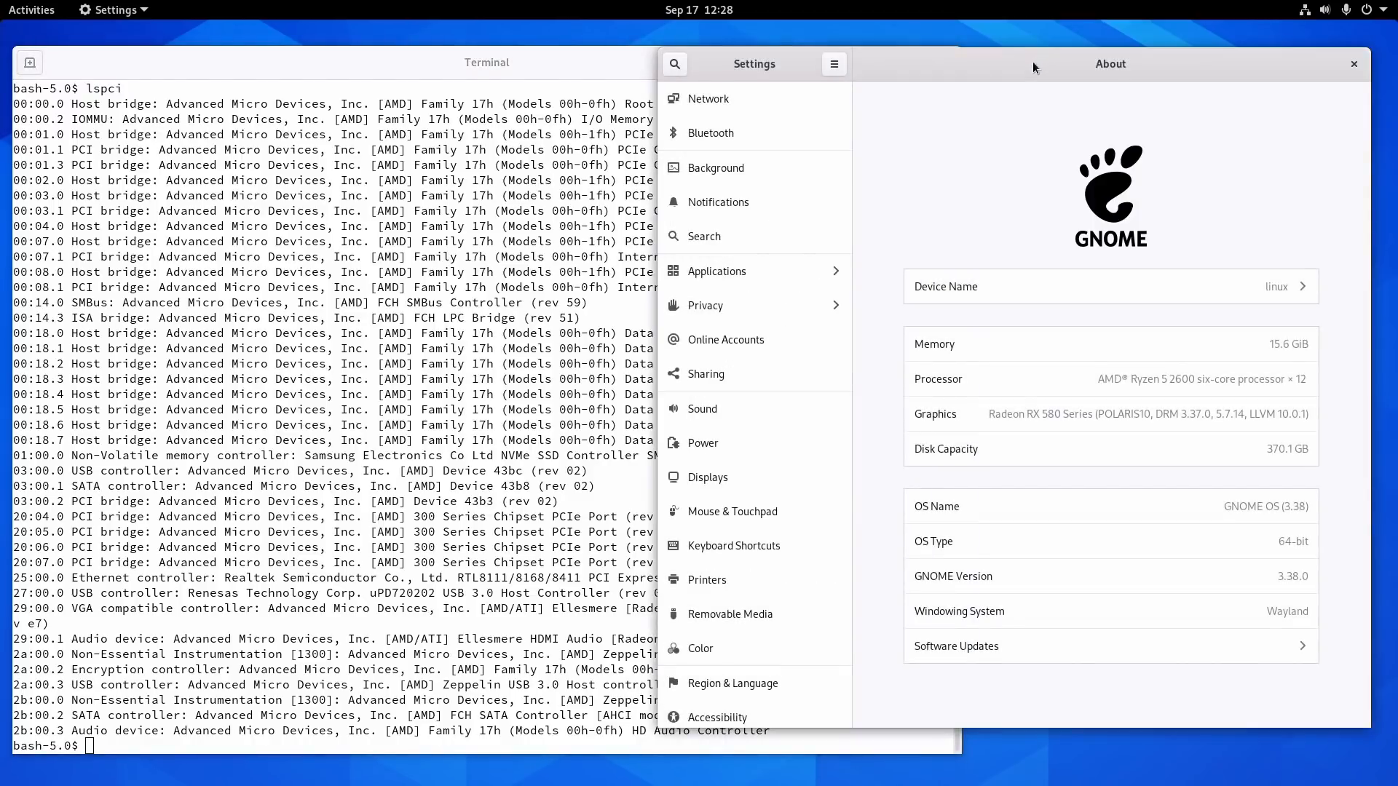
mouse_move(314, 136)
text(apt)
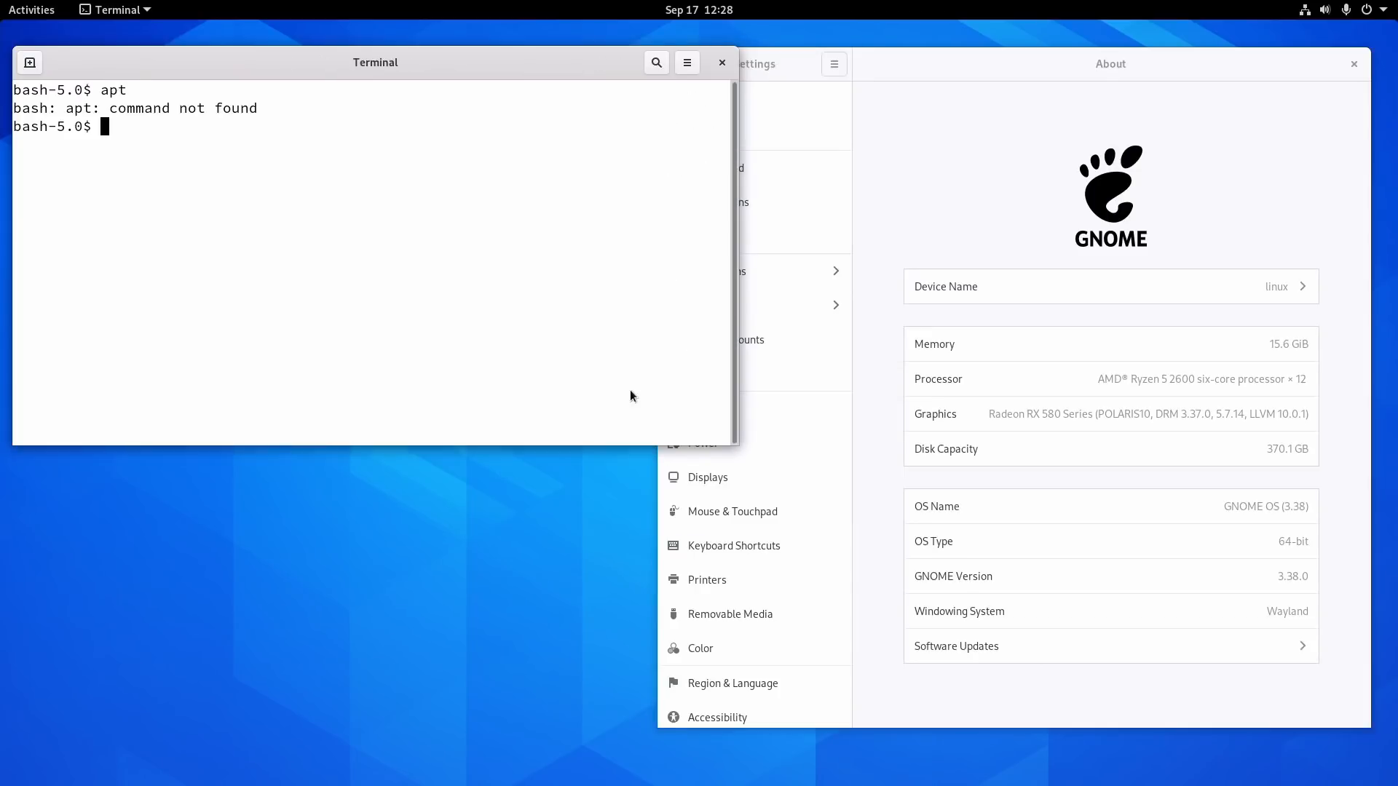
text(pacman)
text(rpm)
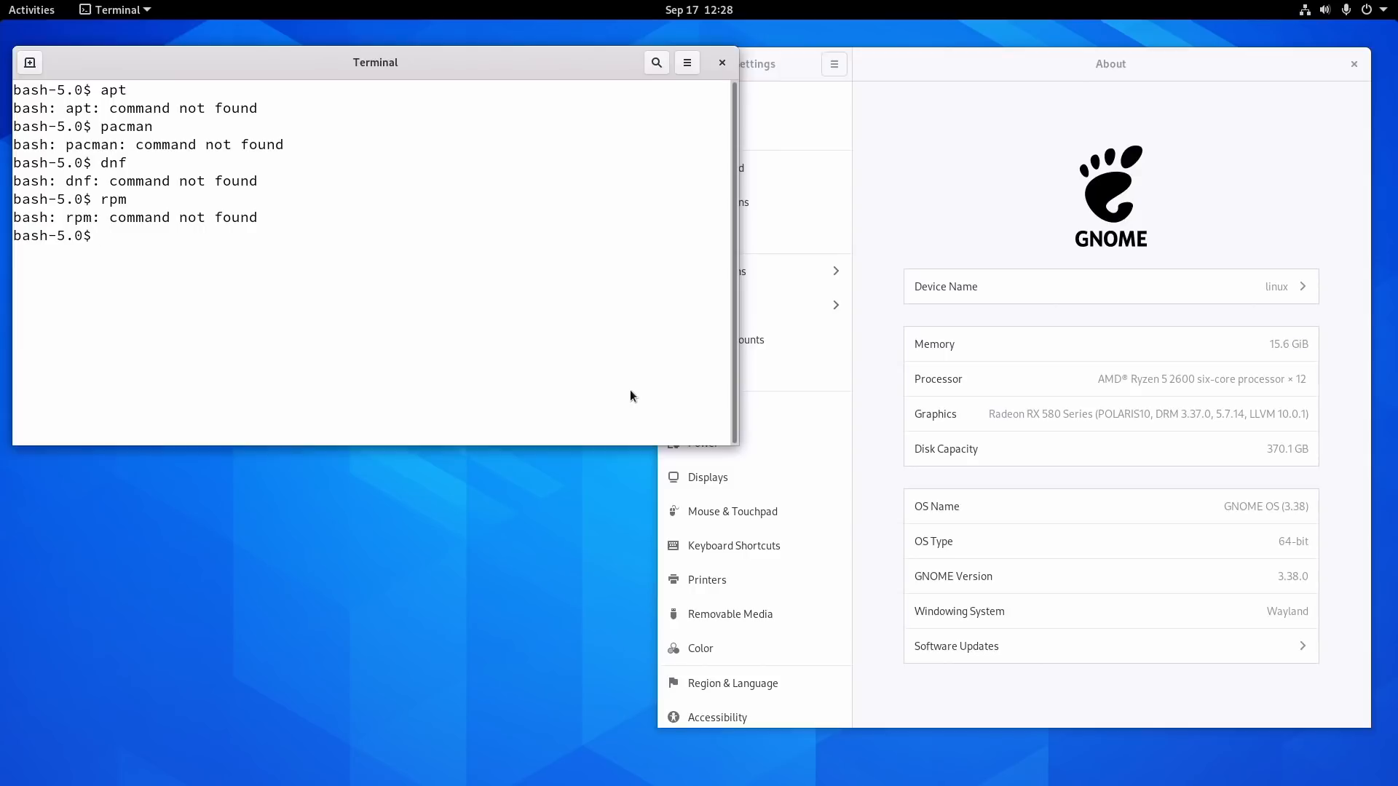
drag(375, 61, 384, 159)
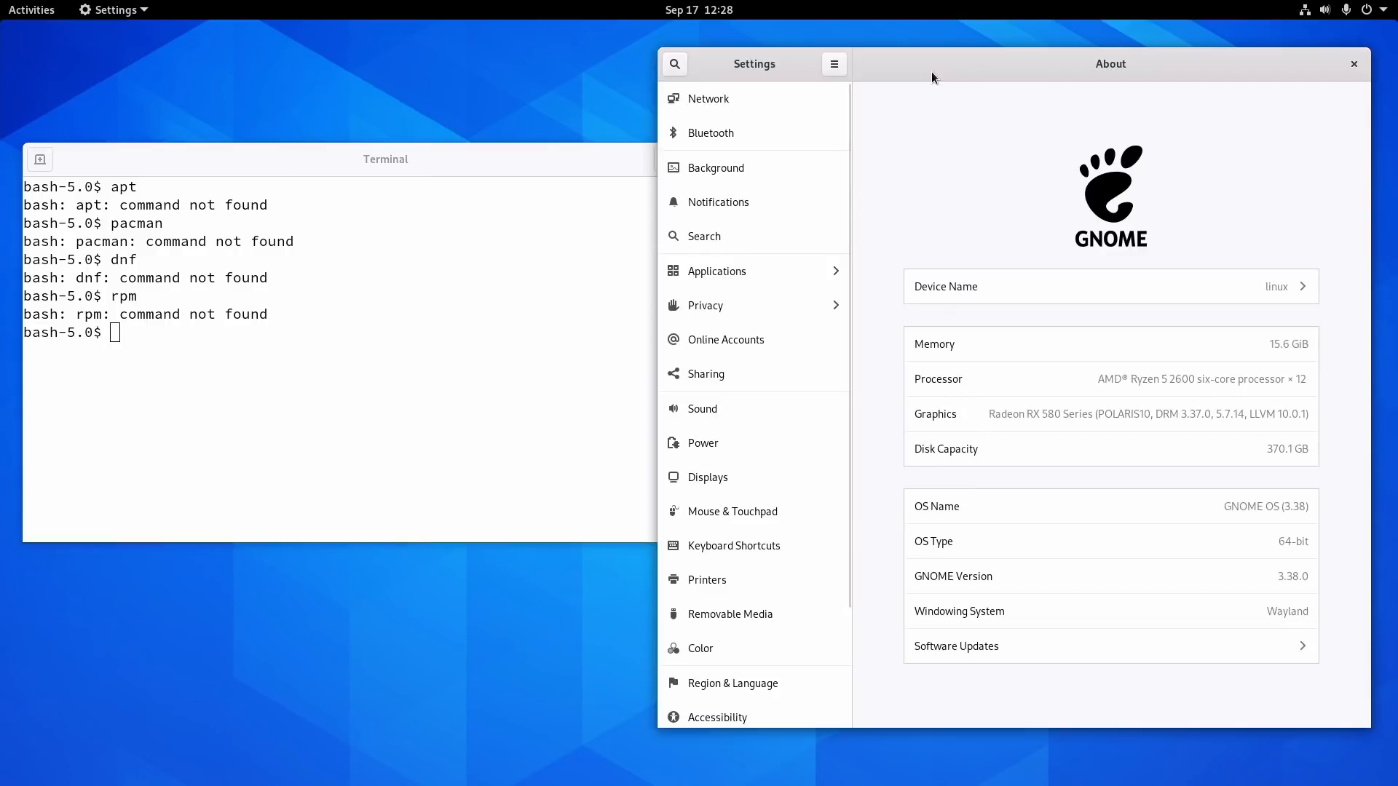
mouse_move(1031, 122)
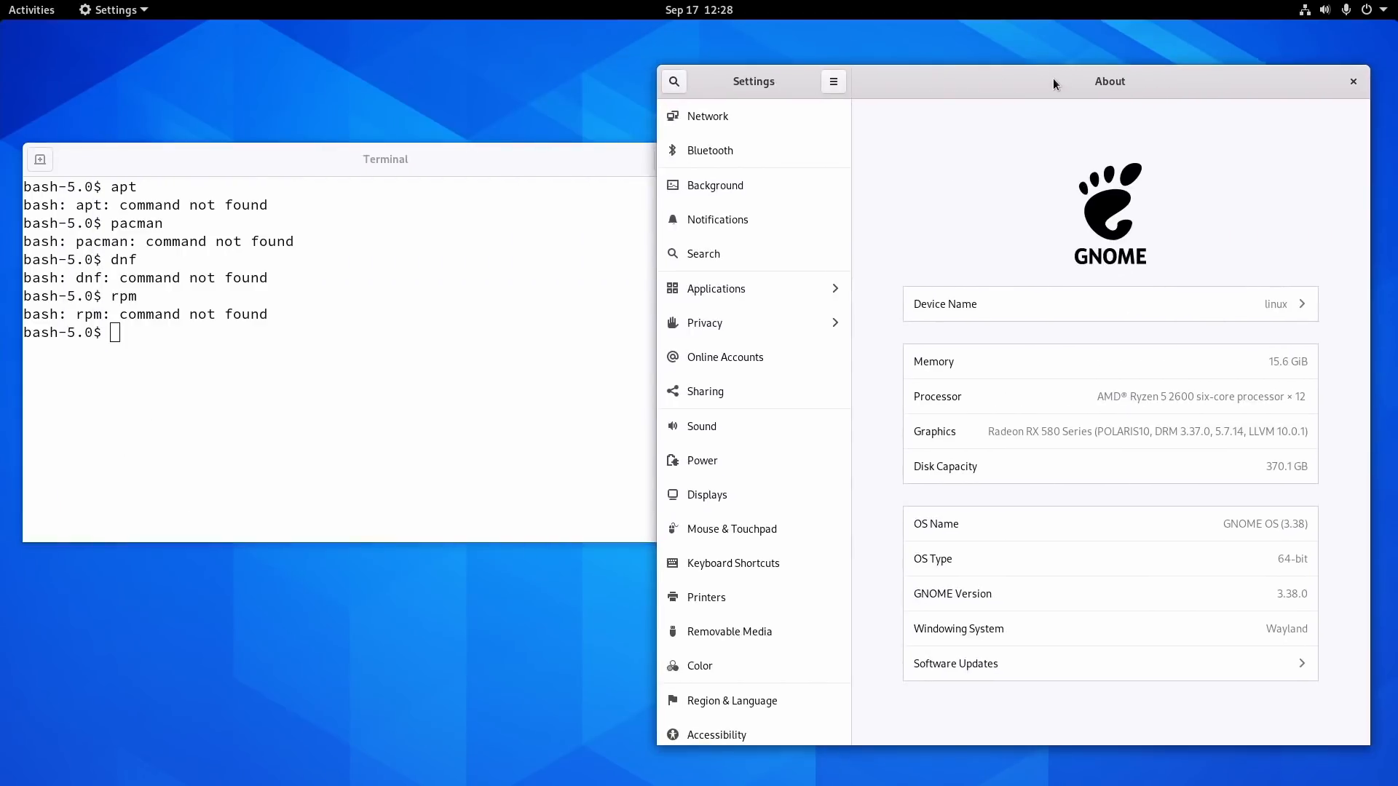
mouse_move(43, 19)
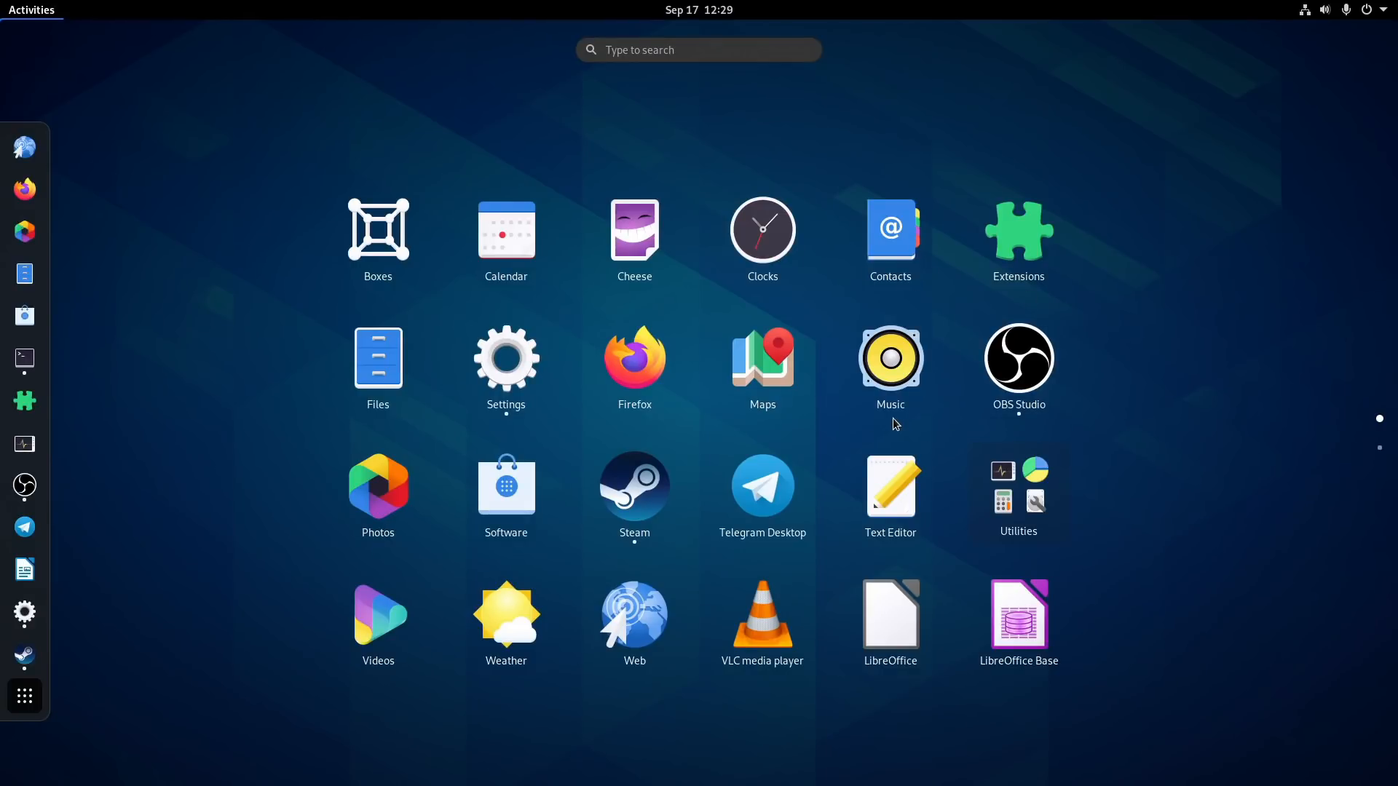
mouse_move(634, 362)
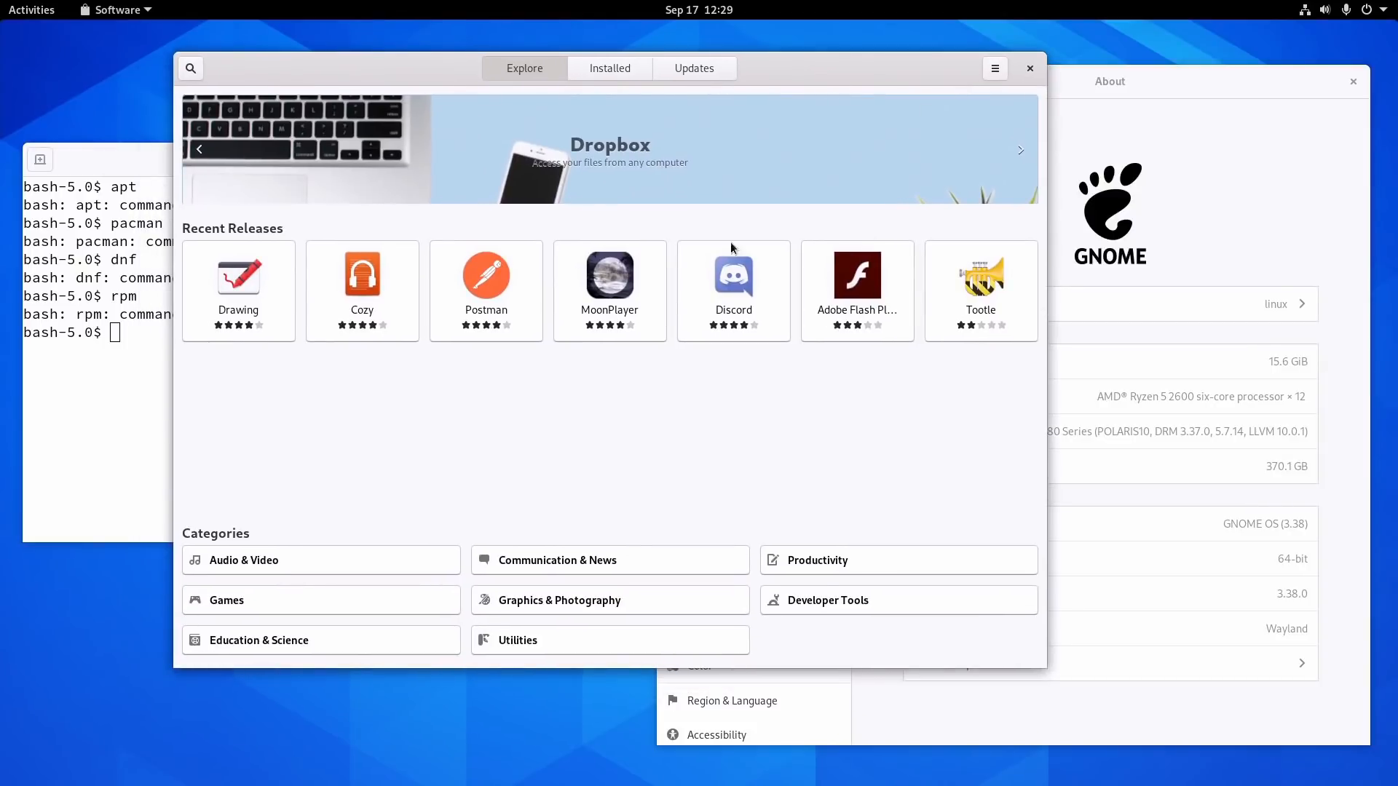
- View Cozy's details page down to its Flathub source, then close GNOME Software
click(361, 291)
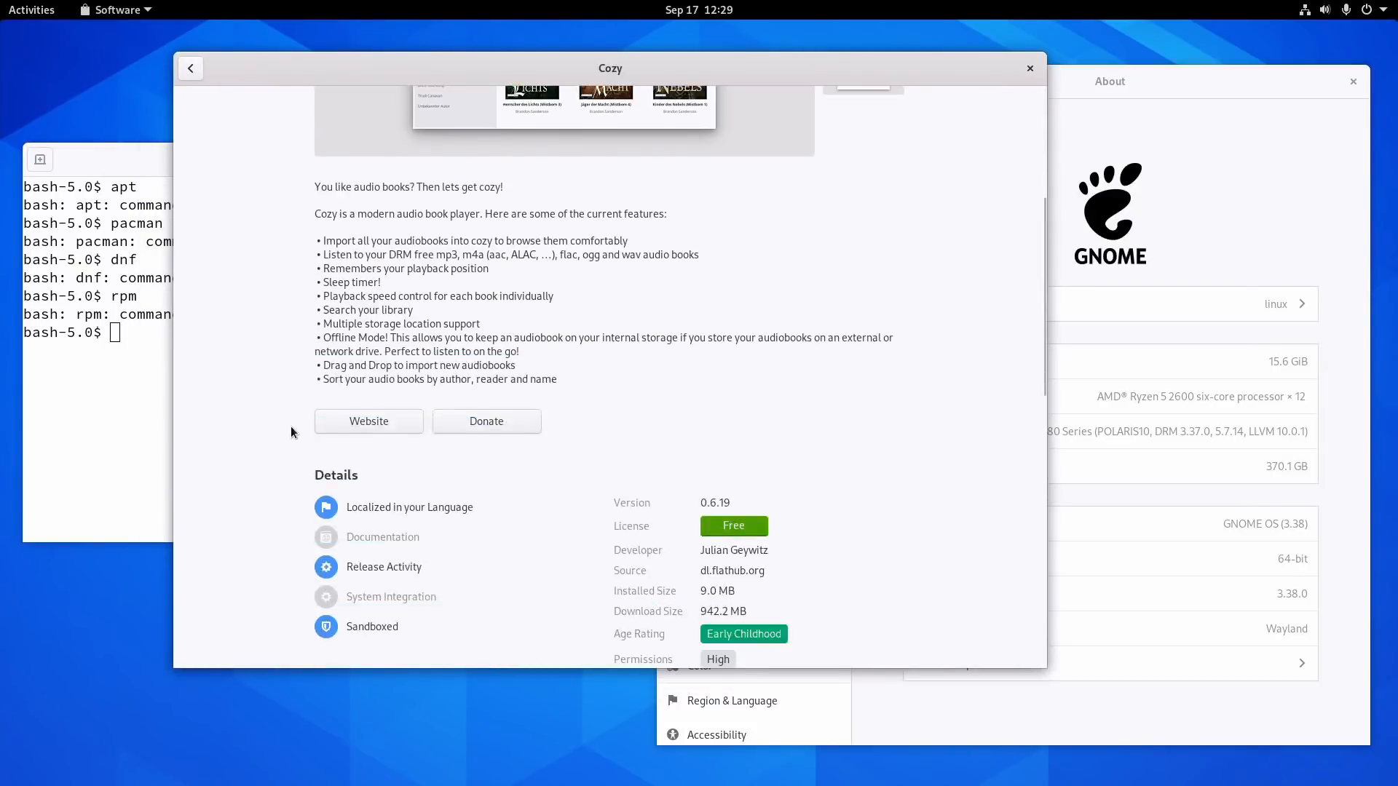
scroll(down, 3)
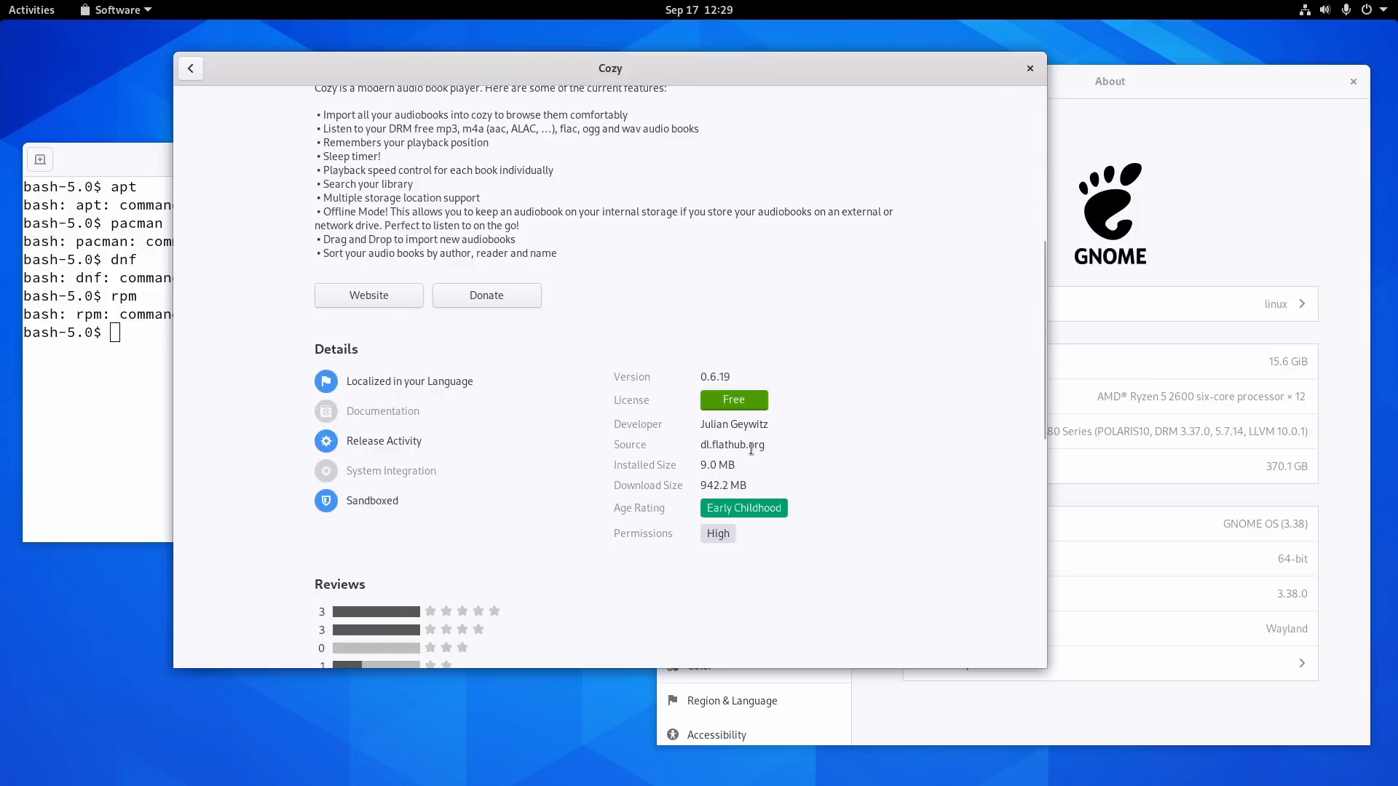
double_click(732, 444)
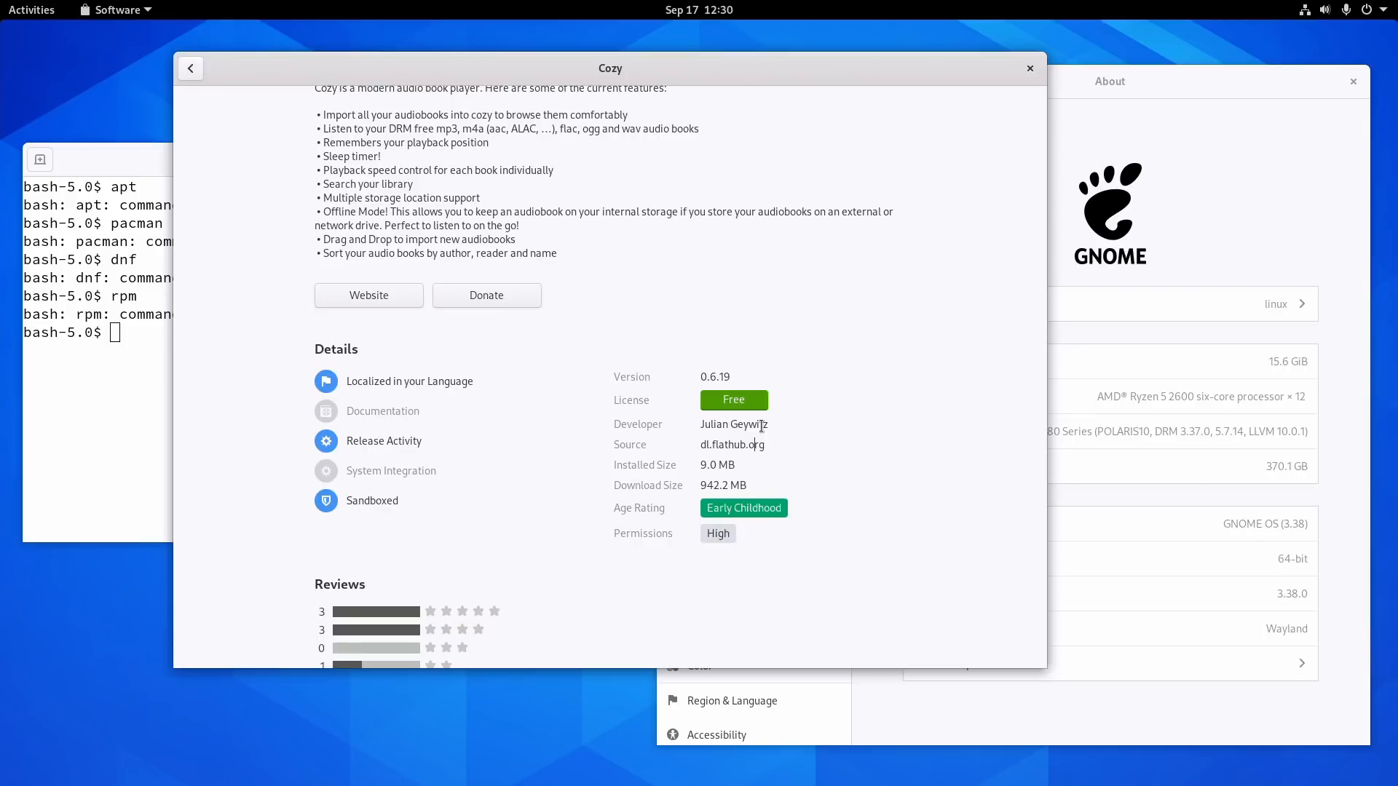
drag(610, 68, 700, 88)
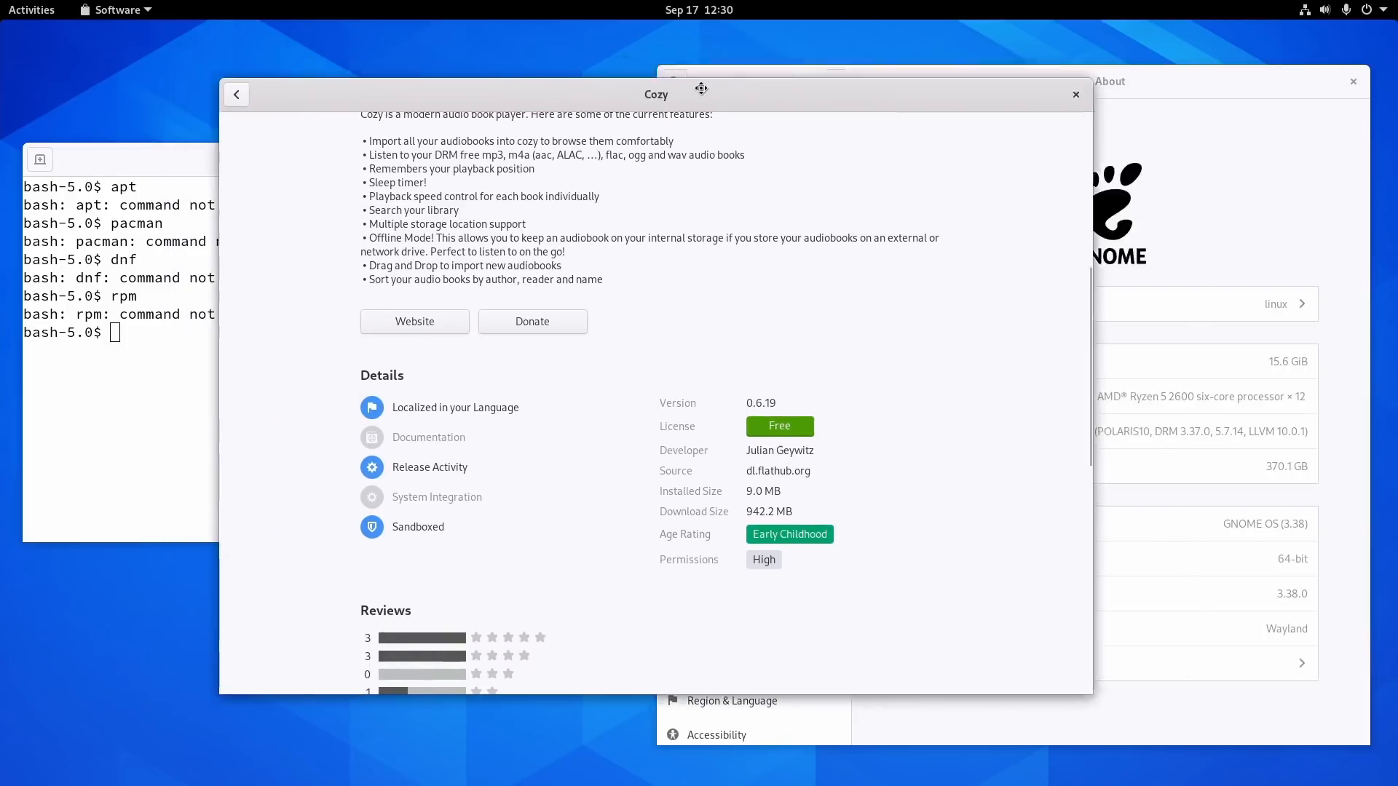
click(1075, 95)
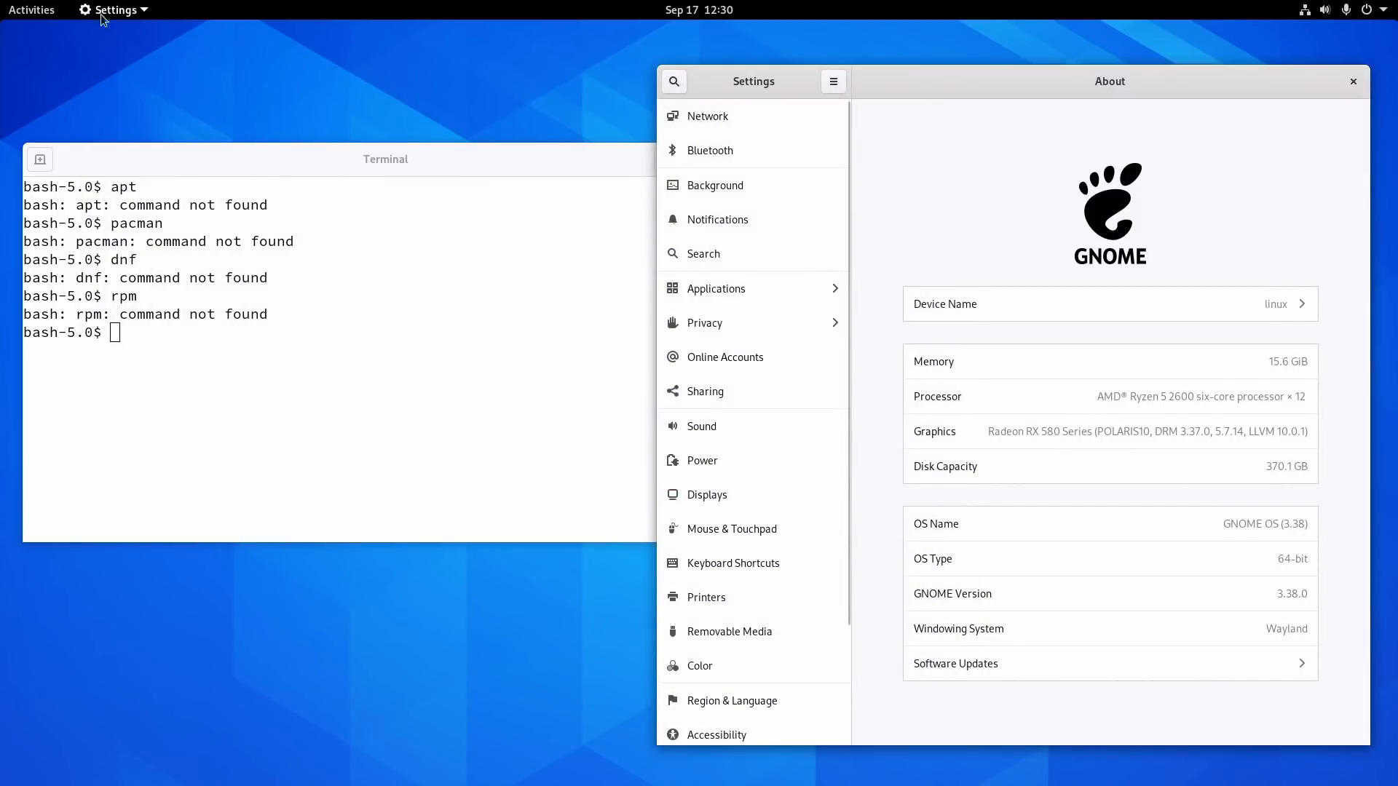
click(32, 10)
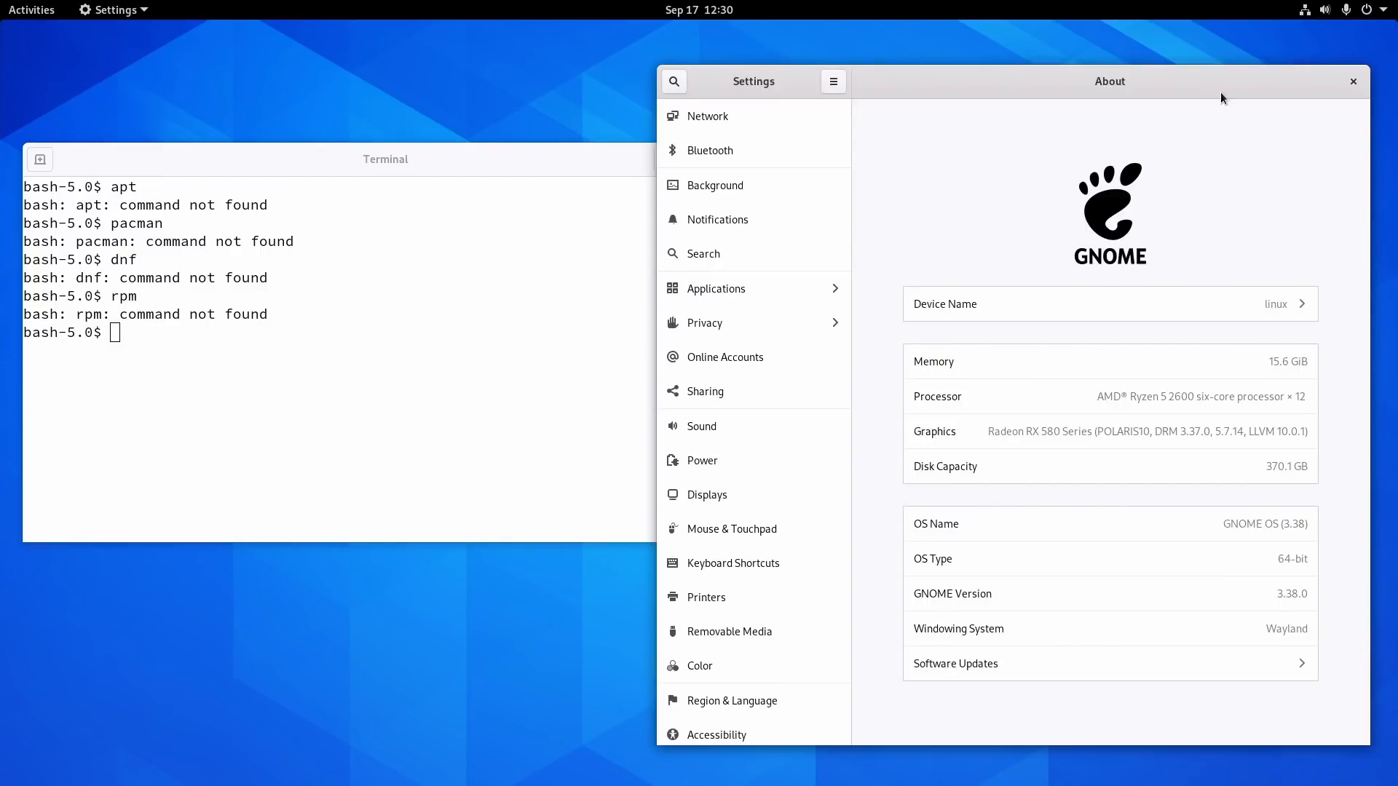
mouse_move(1353, 45)
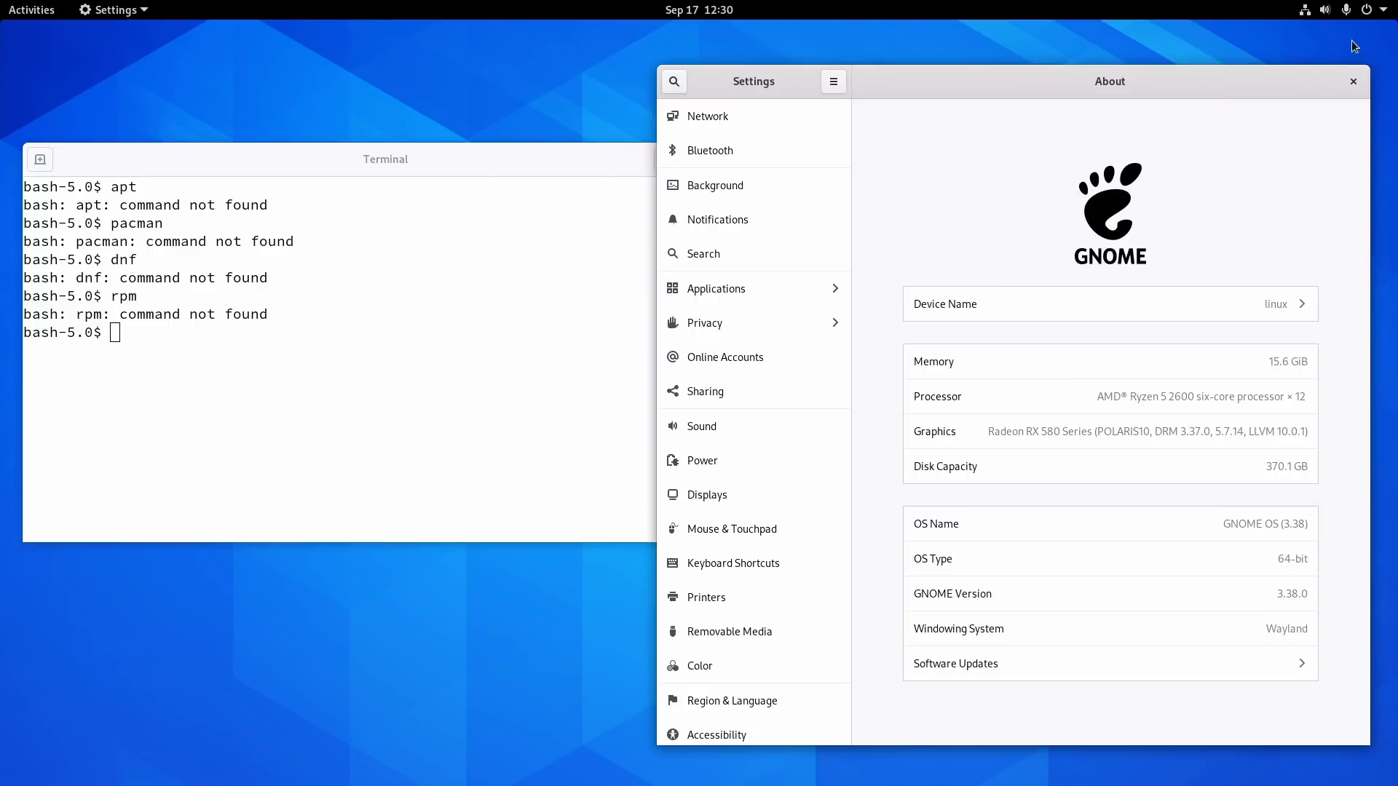
click(1376, 10)
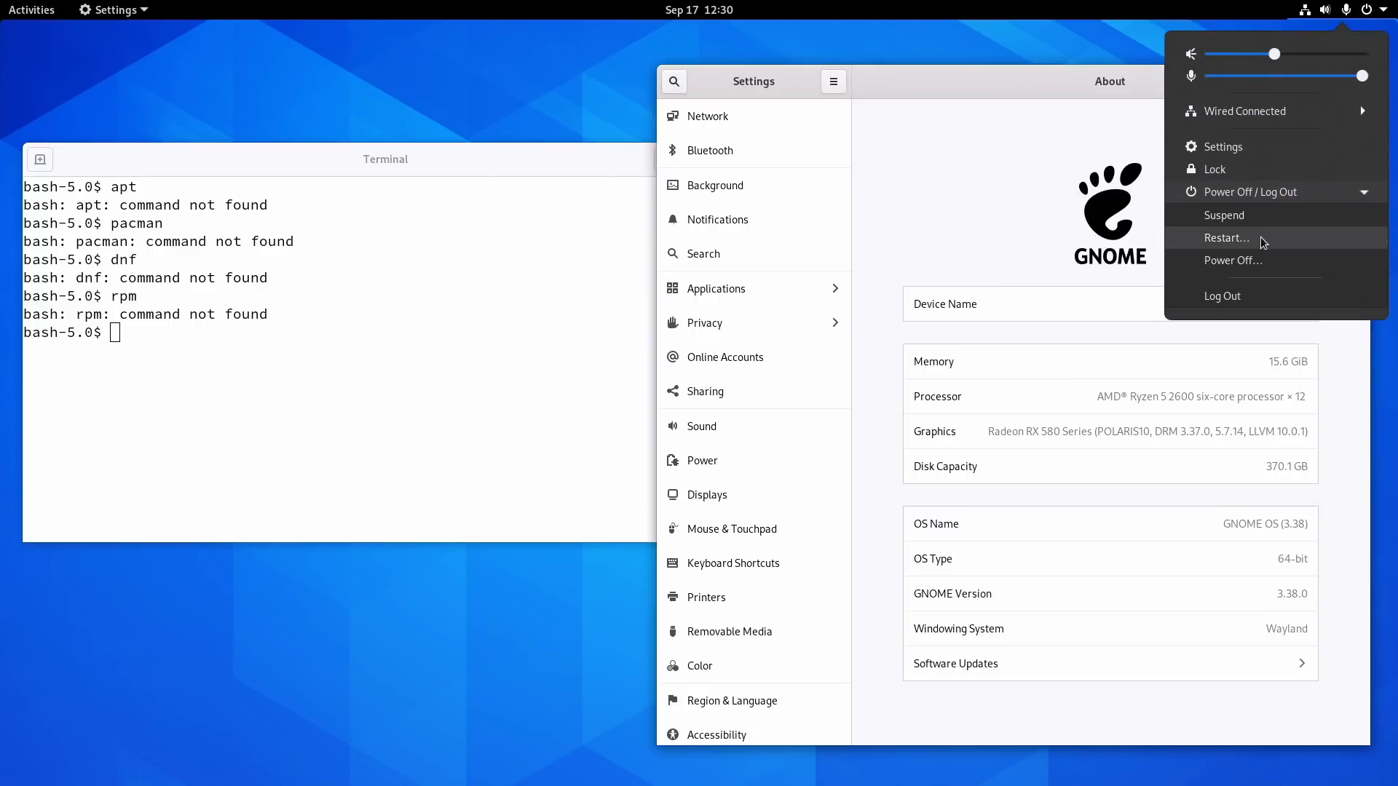
mouse_move(1252, 259)
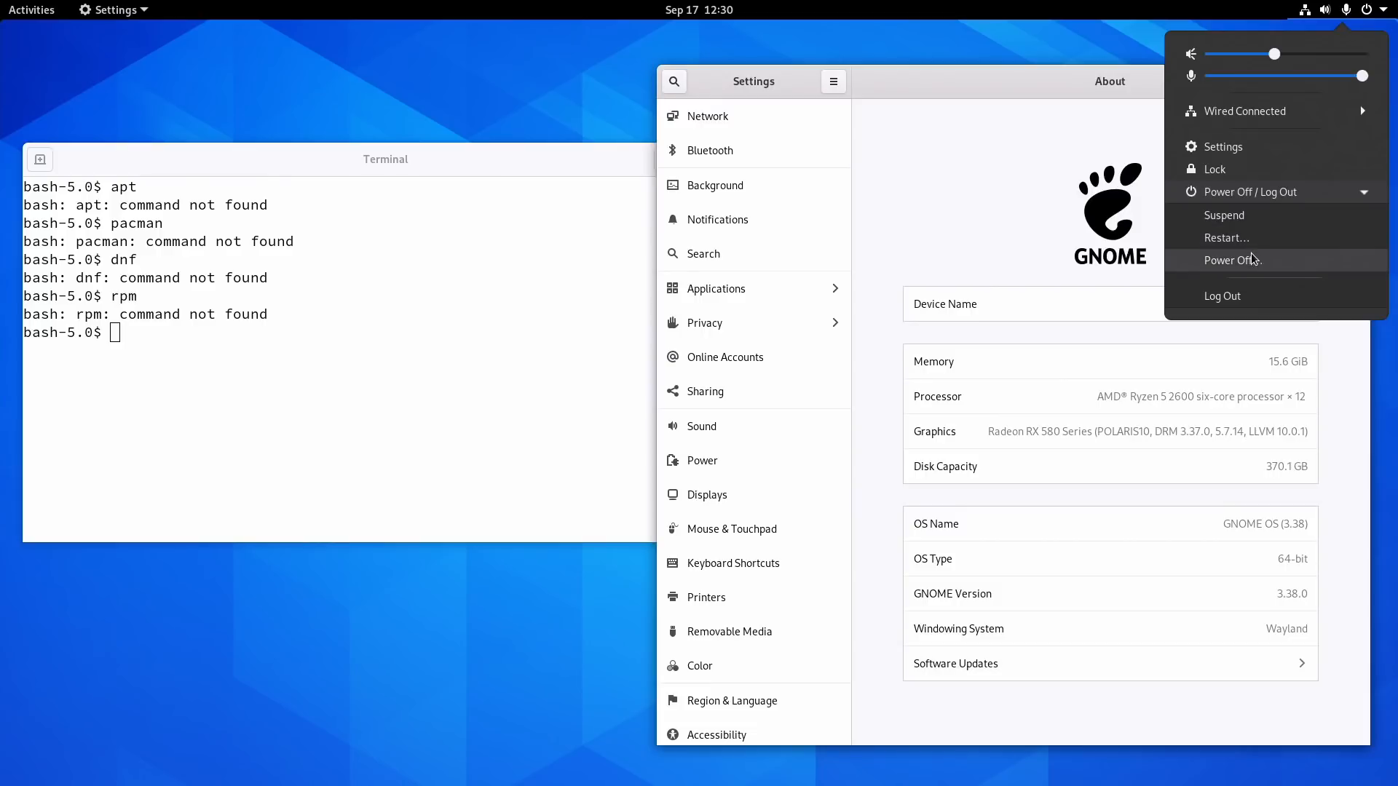
click(1250, 192)
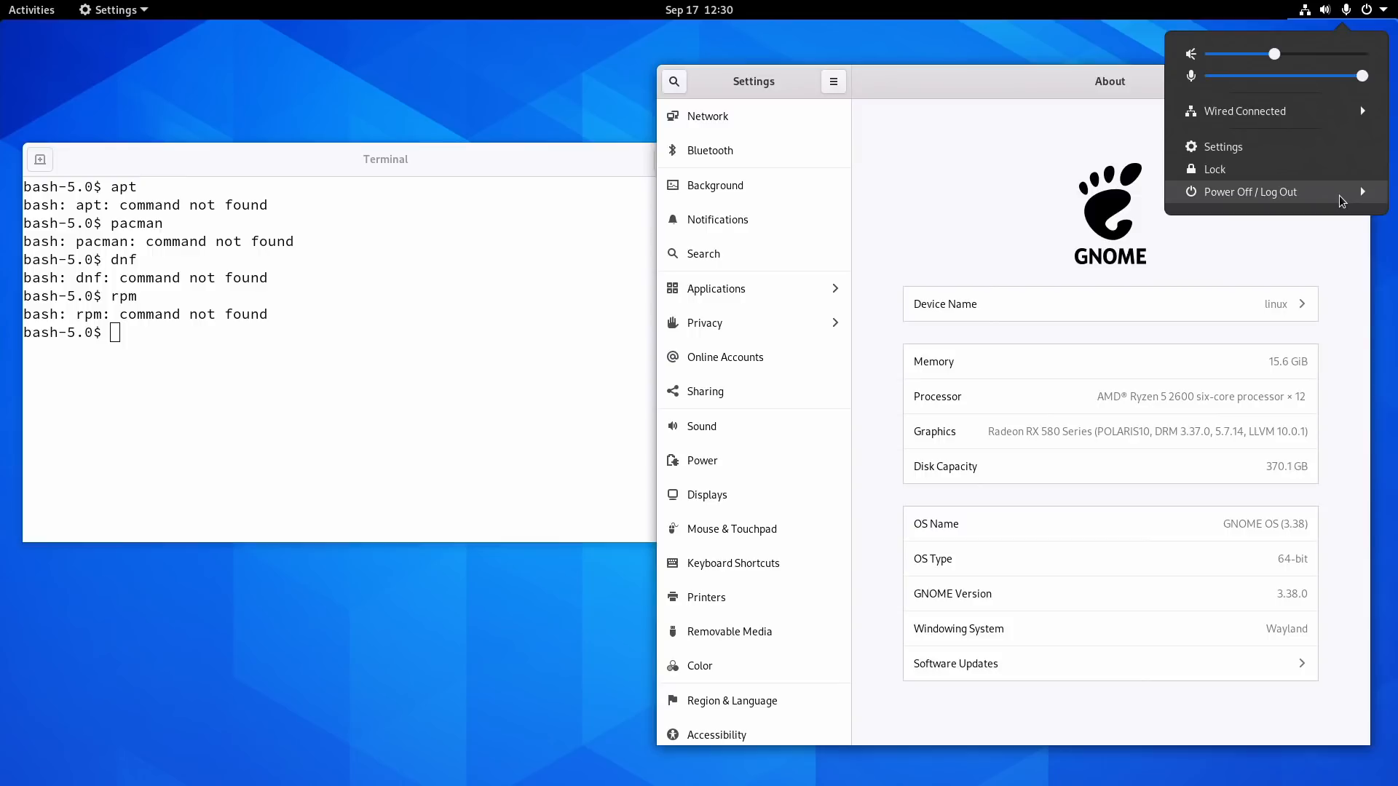
click(1249, 192)
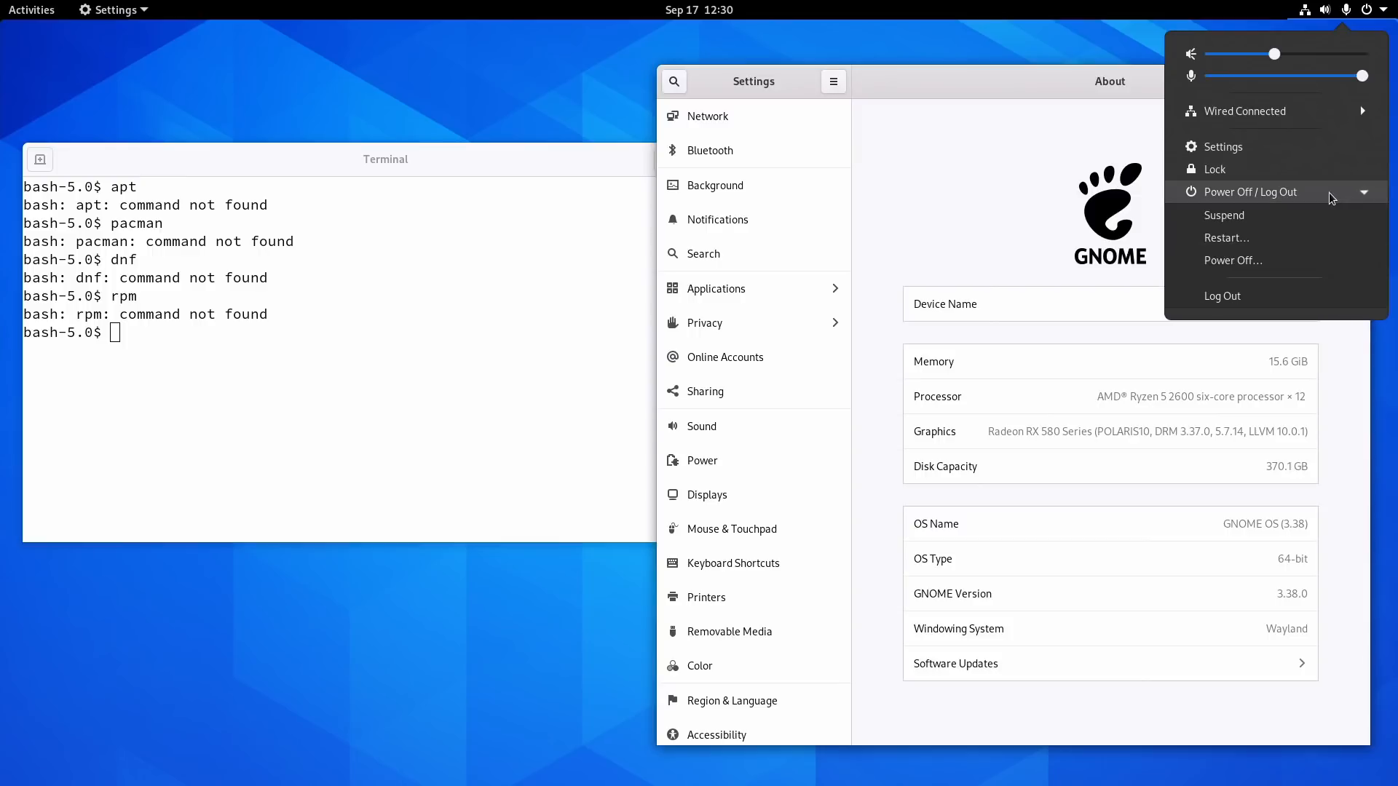
mouse_move(1225, 215)
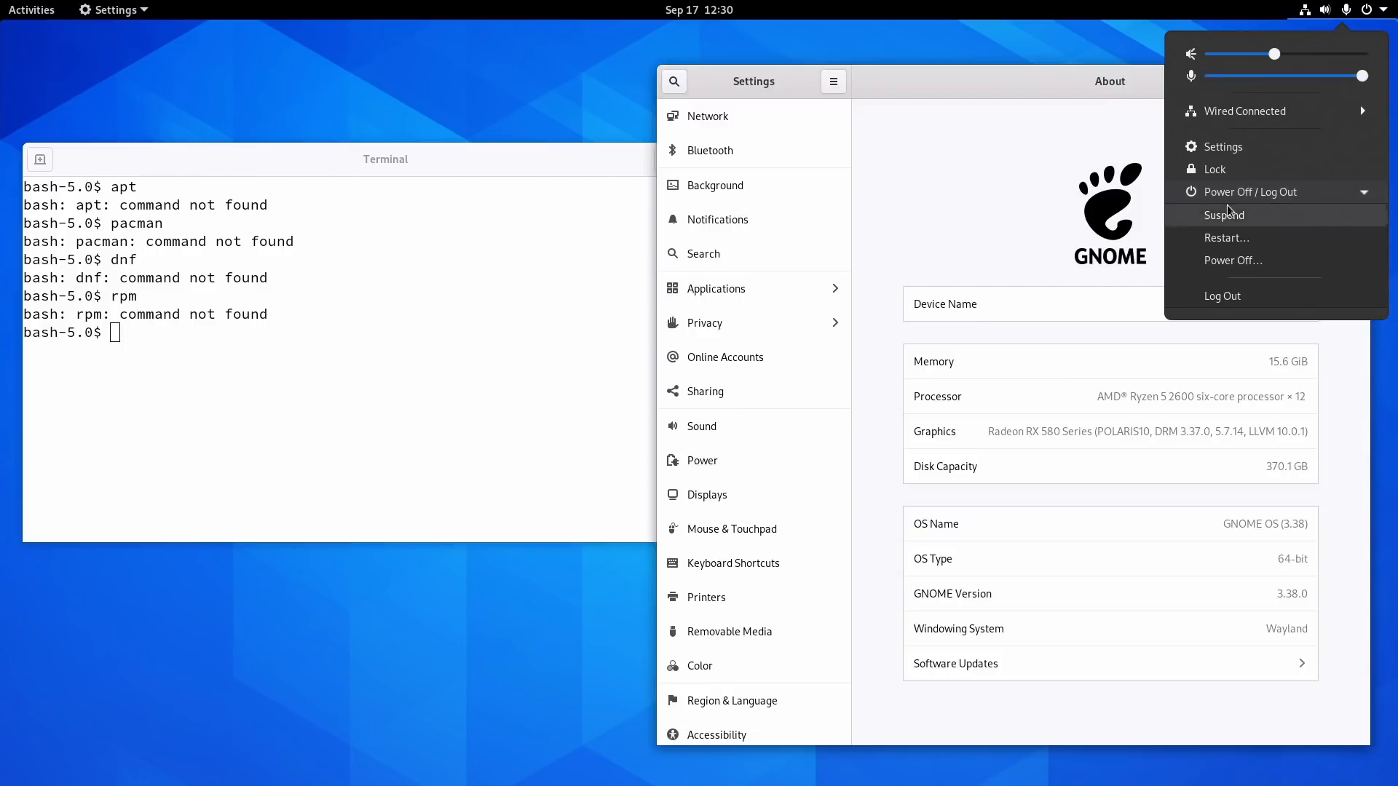
mouse_move(1227, 238)
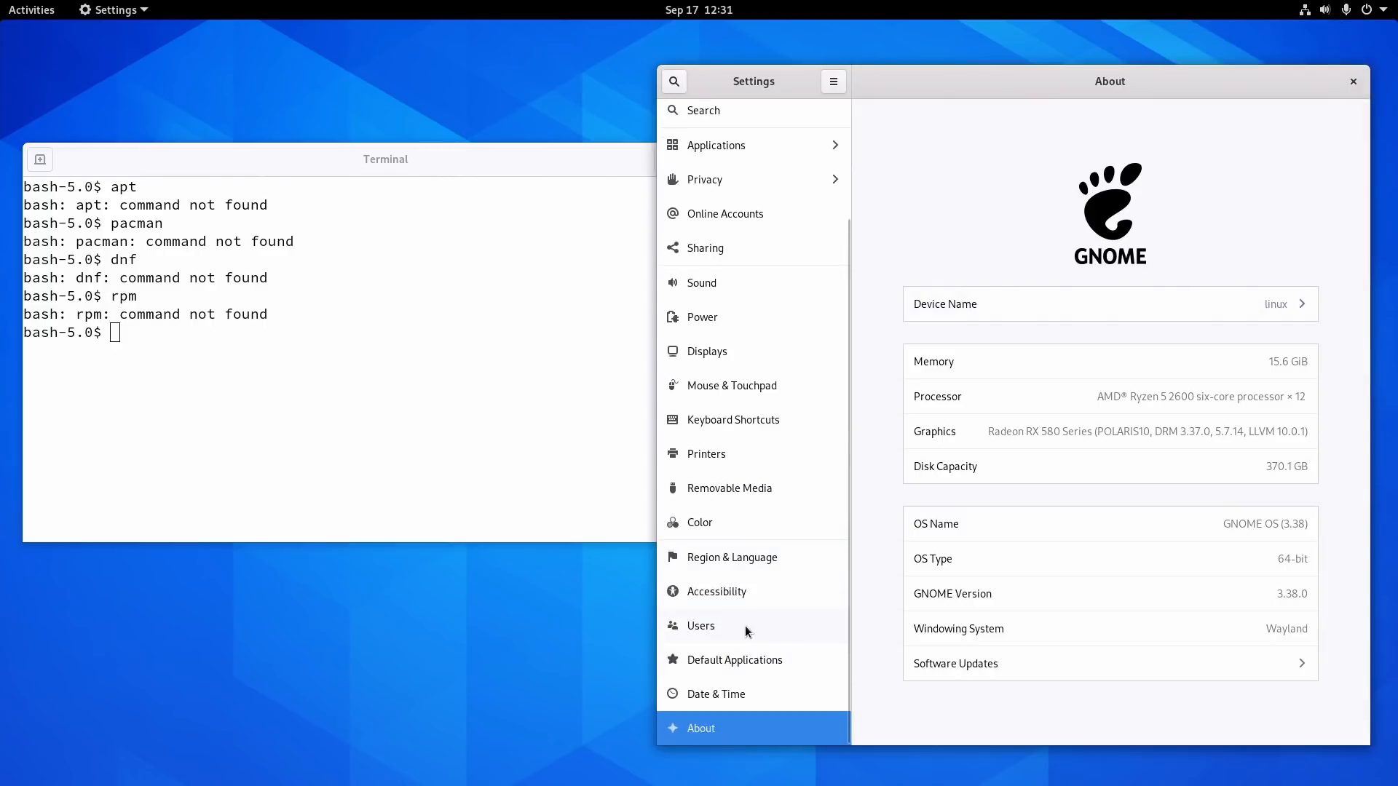
- Show the Users page with the account's password and automatic-login settings
click(700, 625)
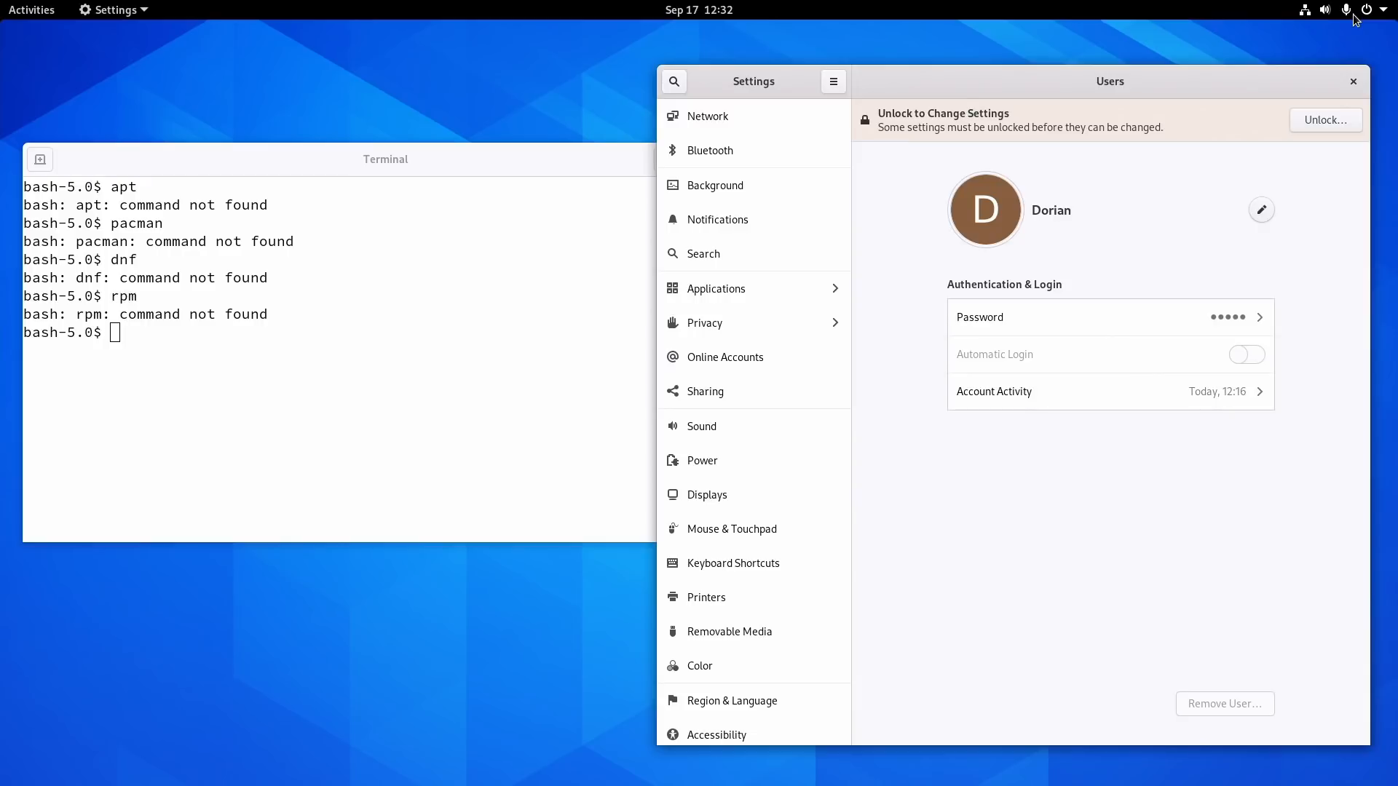
mouse_move(424, 112)
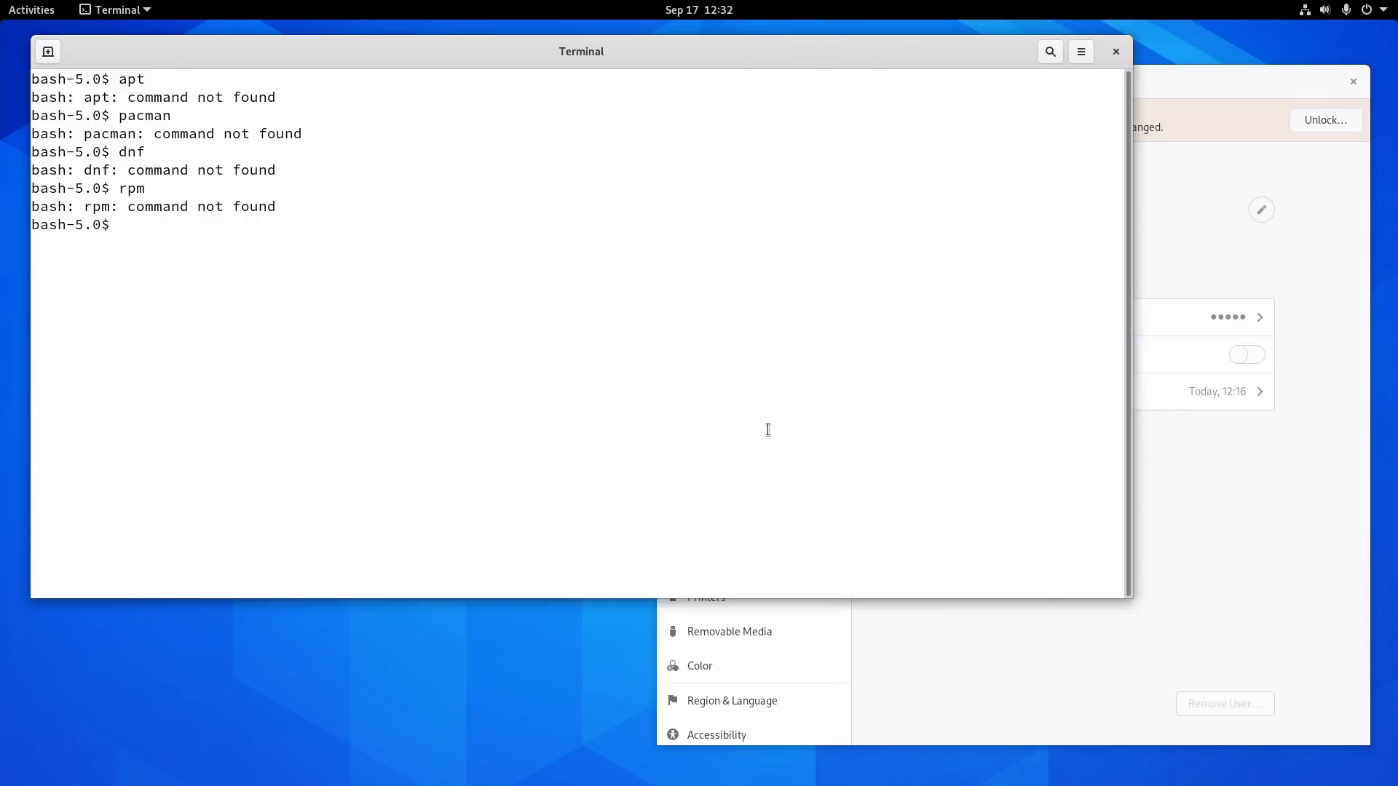
- Run ostree to show its usage summary and builtin command list
text(ostree)
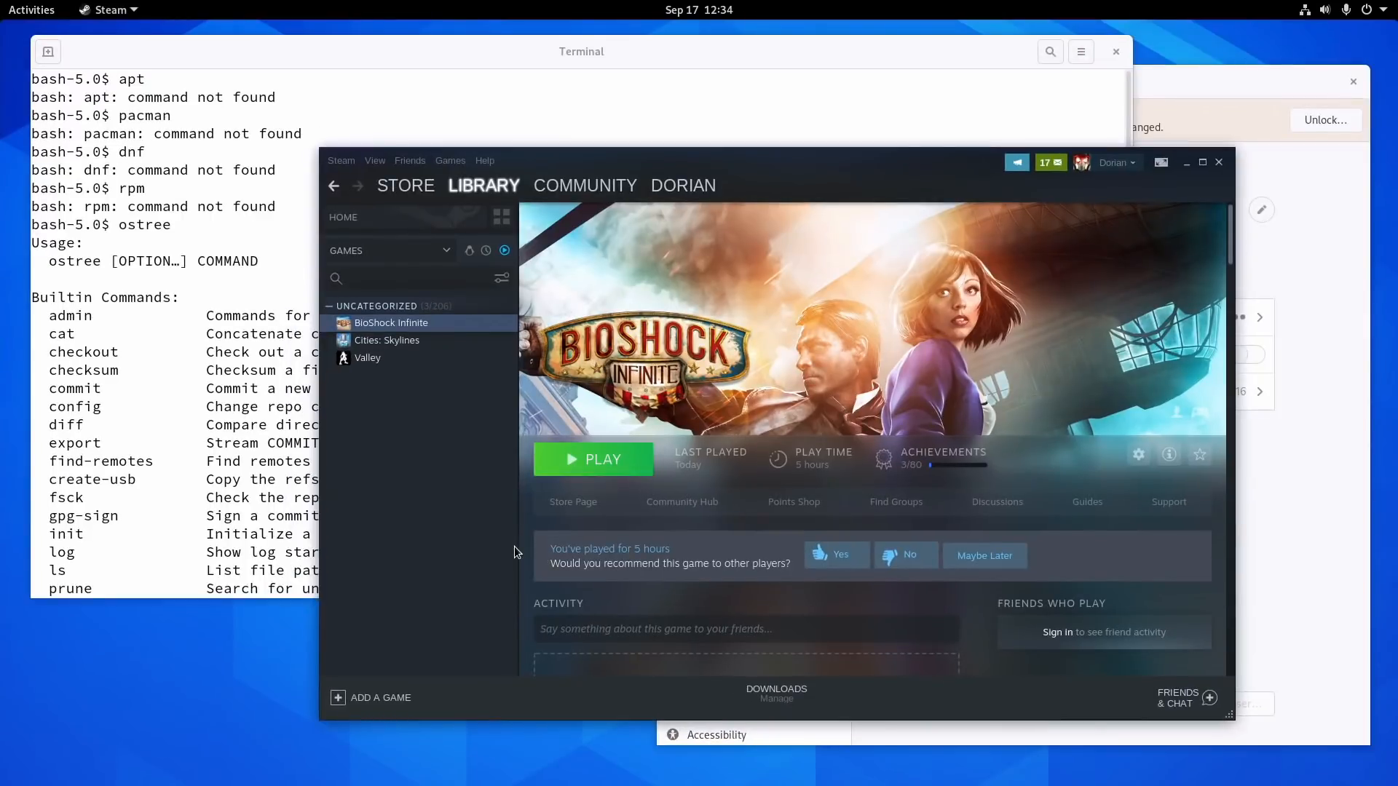
mouse_move(500, 550)
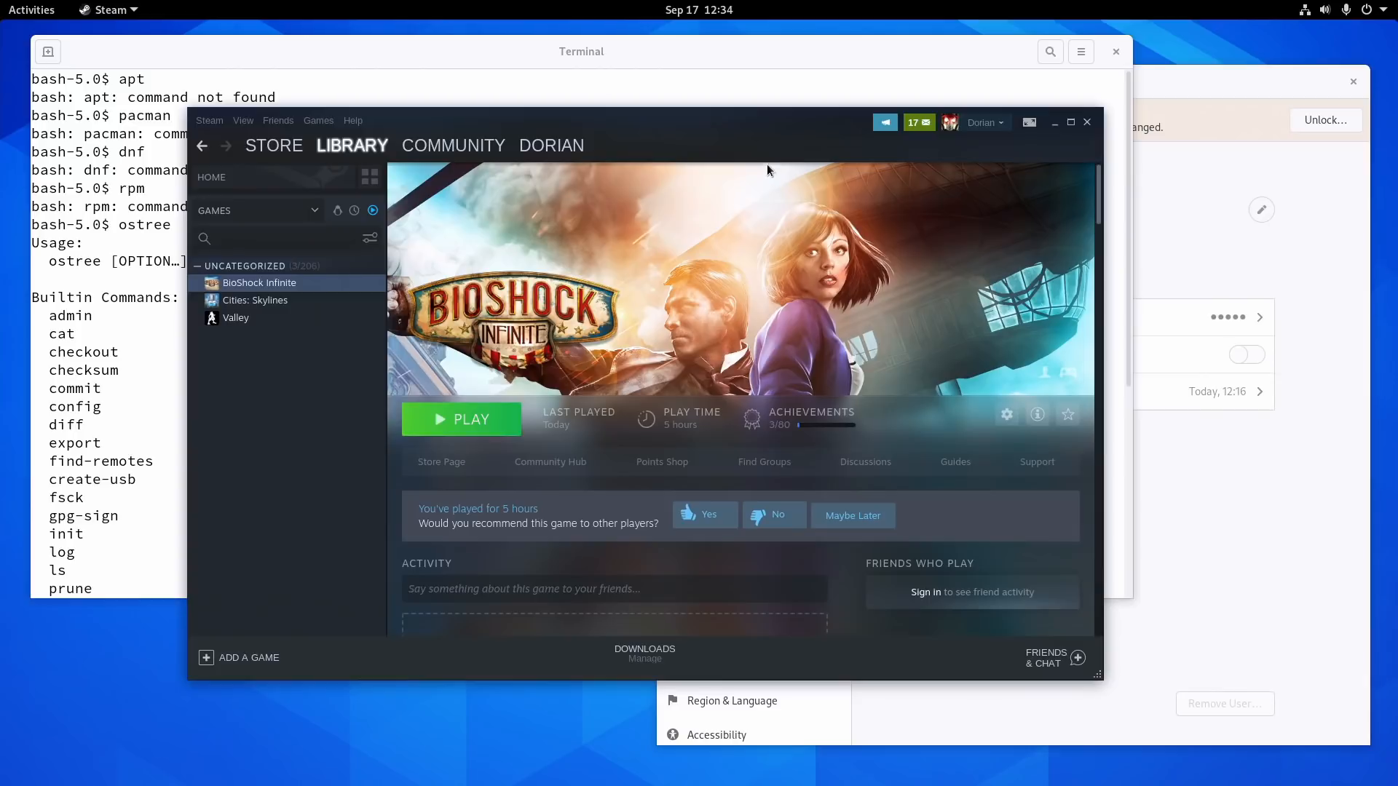
- Start BioShock Infinite from the library, continuing past the Steam Cloud sync warning
click(462, 419)
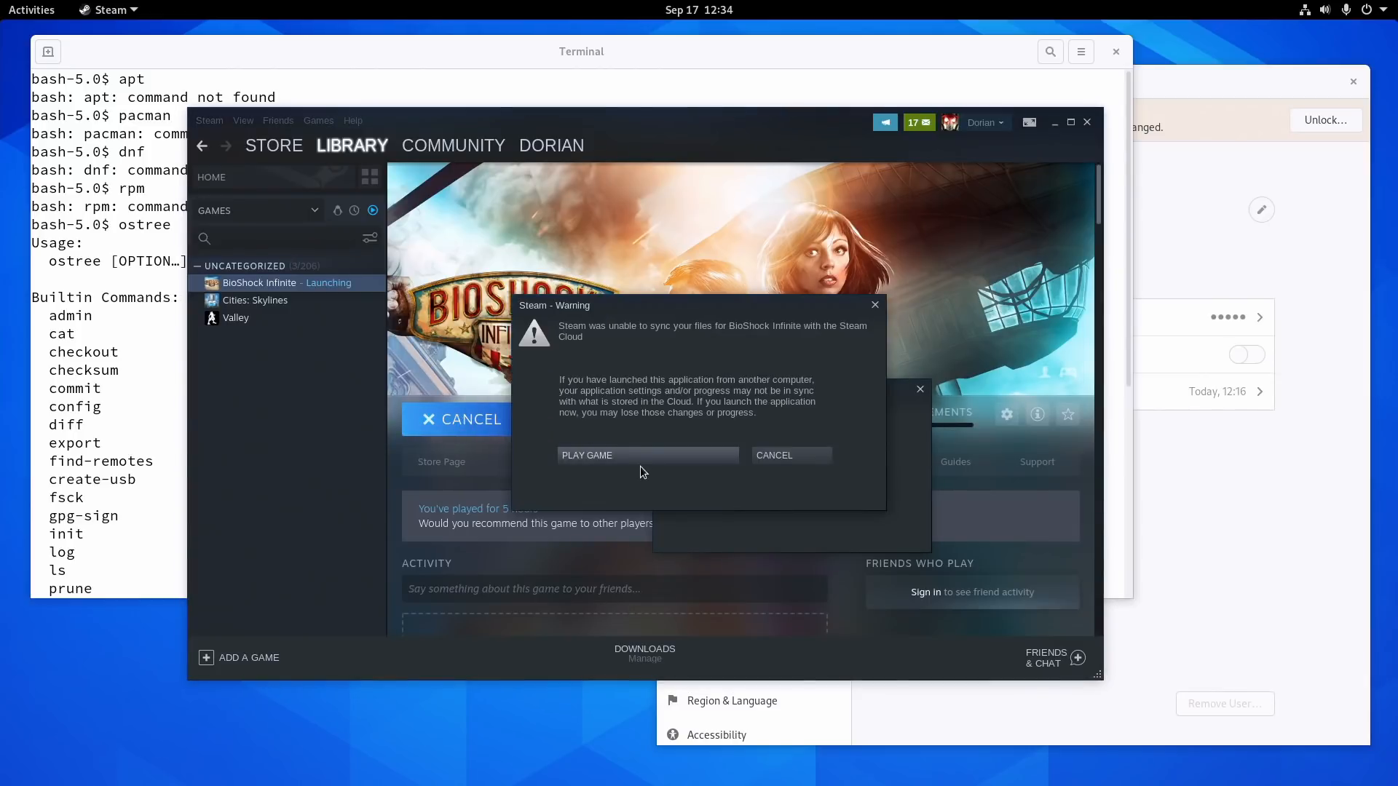
click(587, 456)
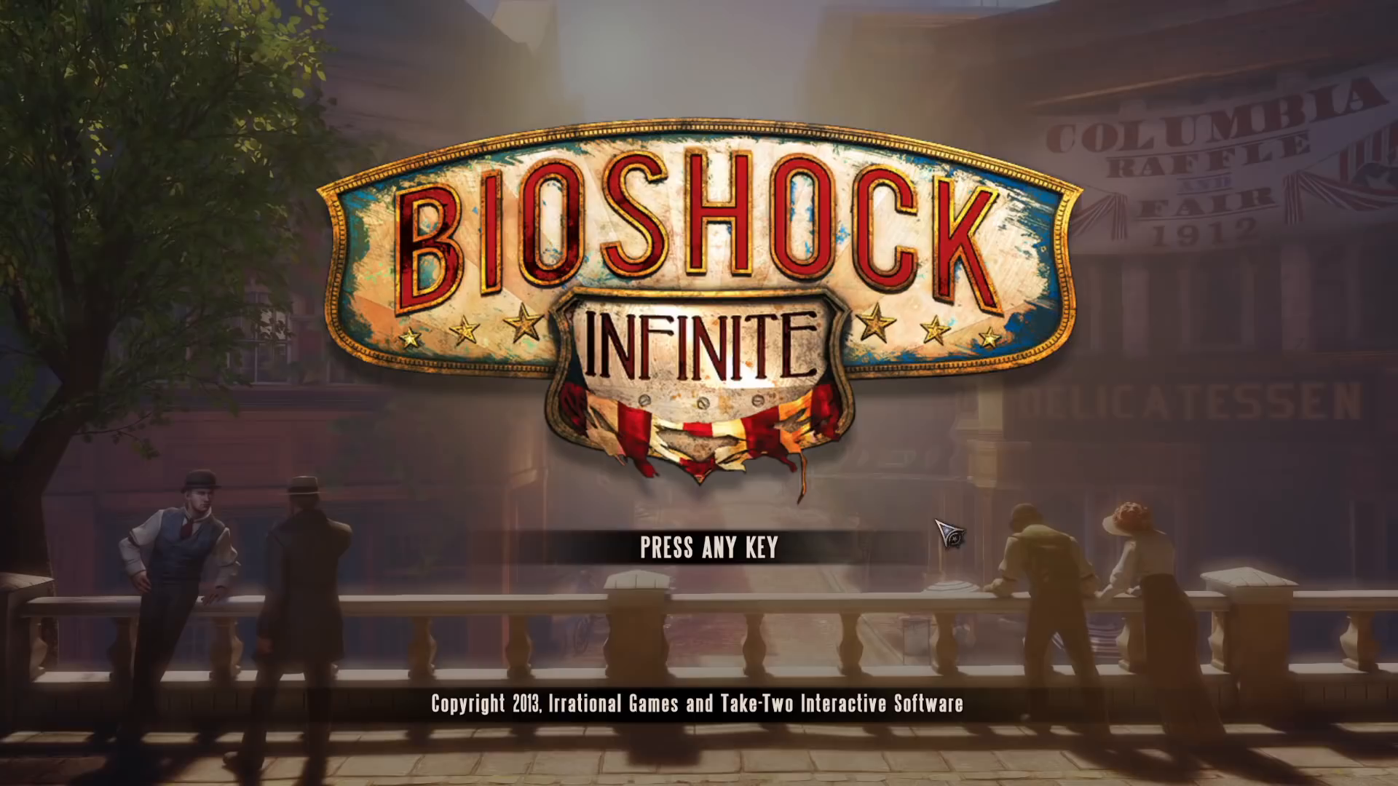
- Continue past the title screen into the level, then exit the game to the desktop
key(space)
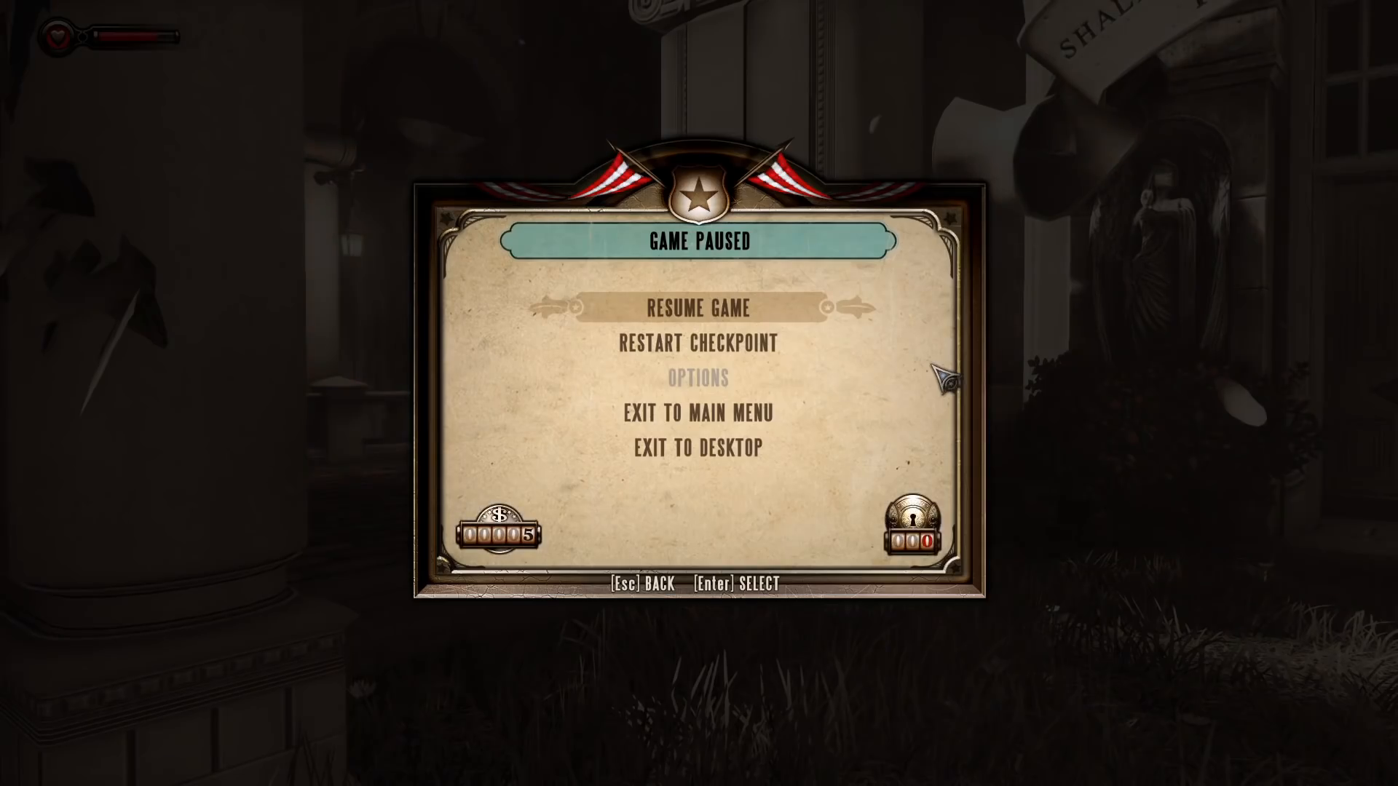
click(696, 449)
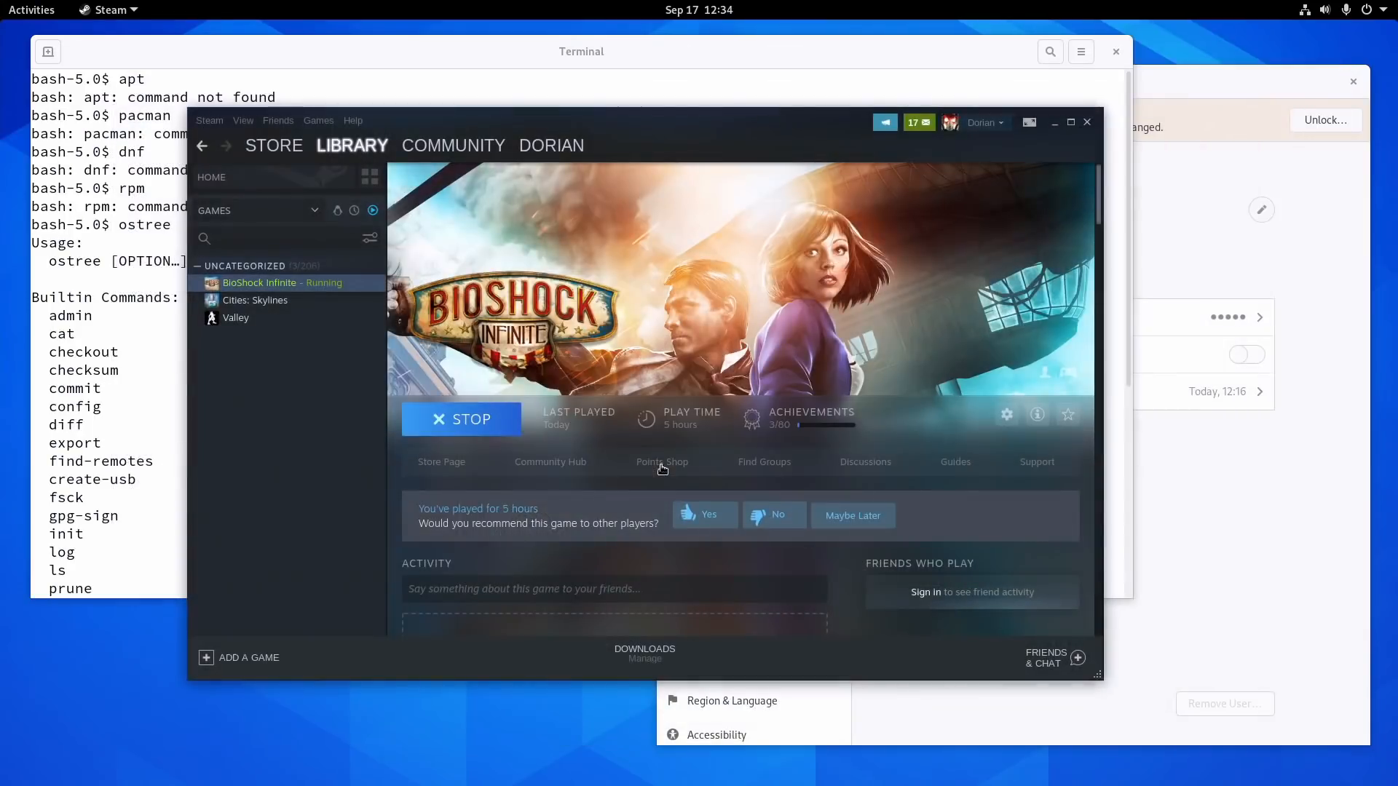
click(461, 420)
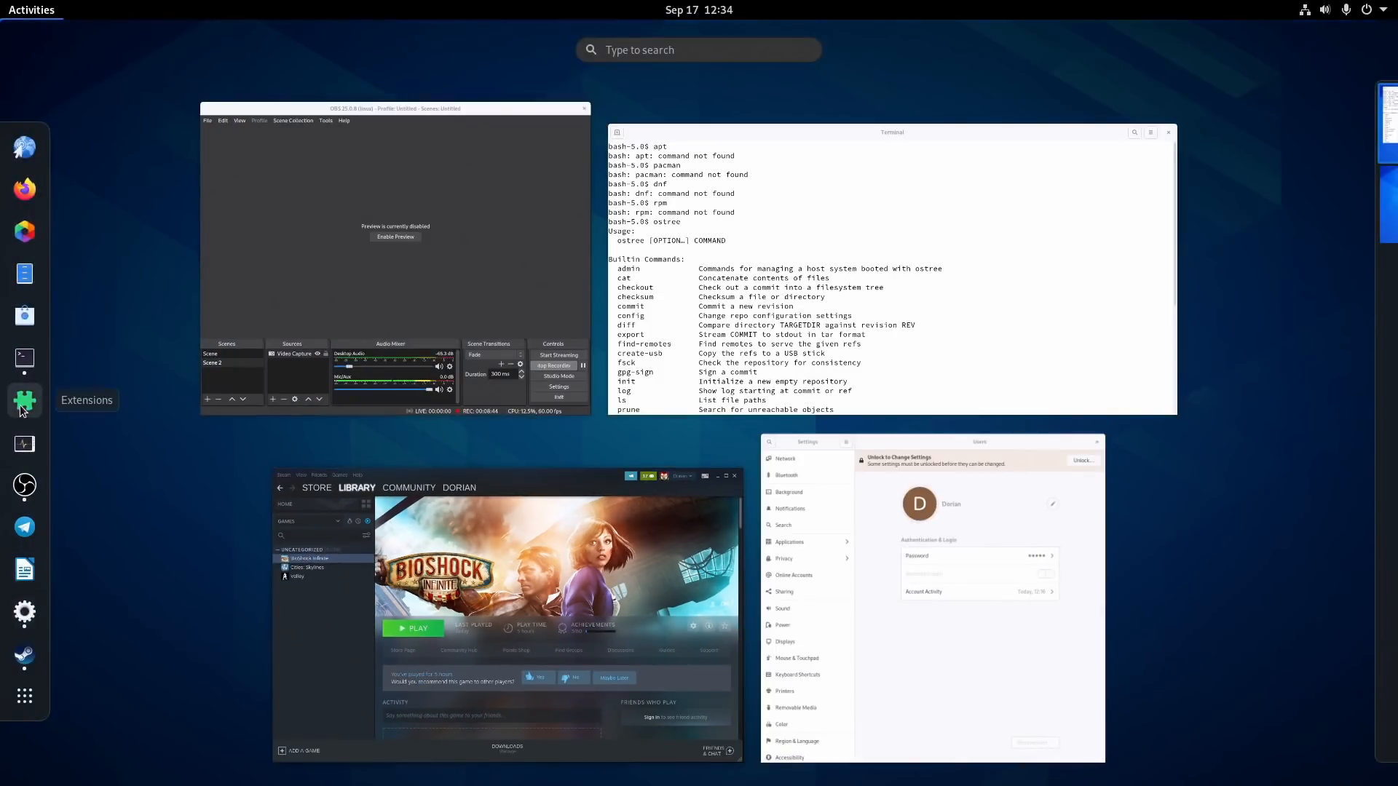
- Launch Extensions and toggle Places Status Indicator on, check its Places menu, then off again
click(25, 401)
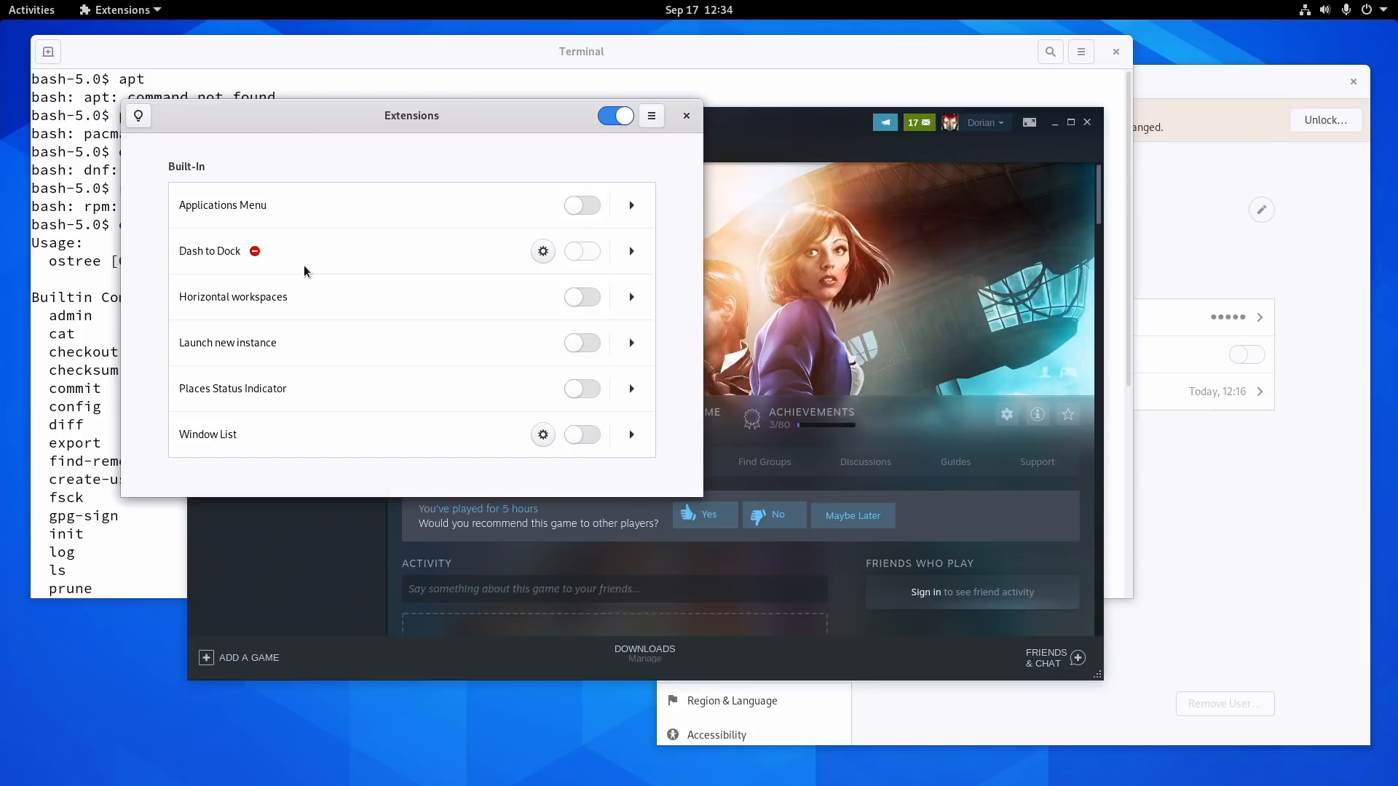
mouse_move(339, 251)
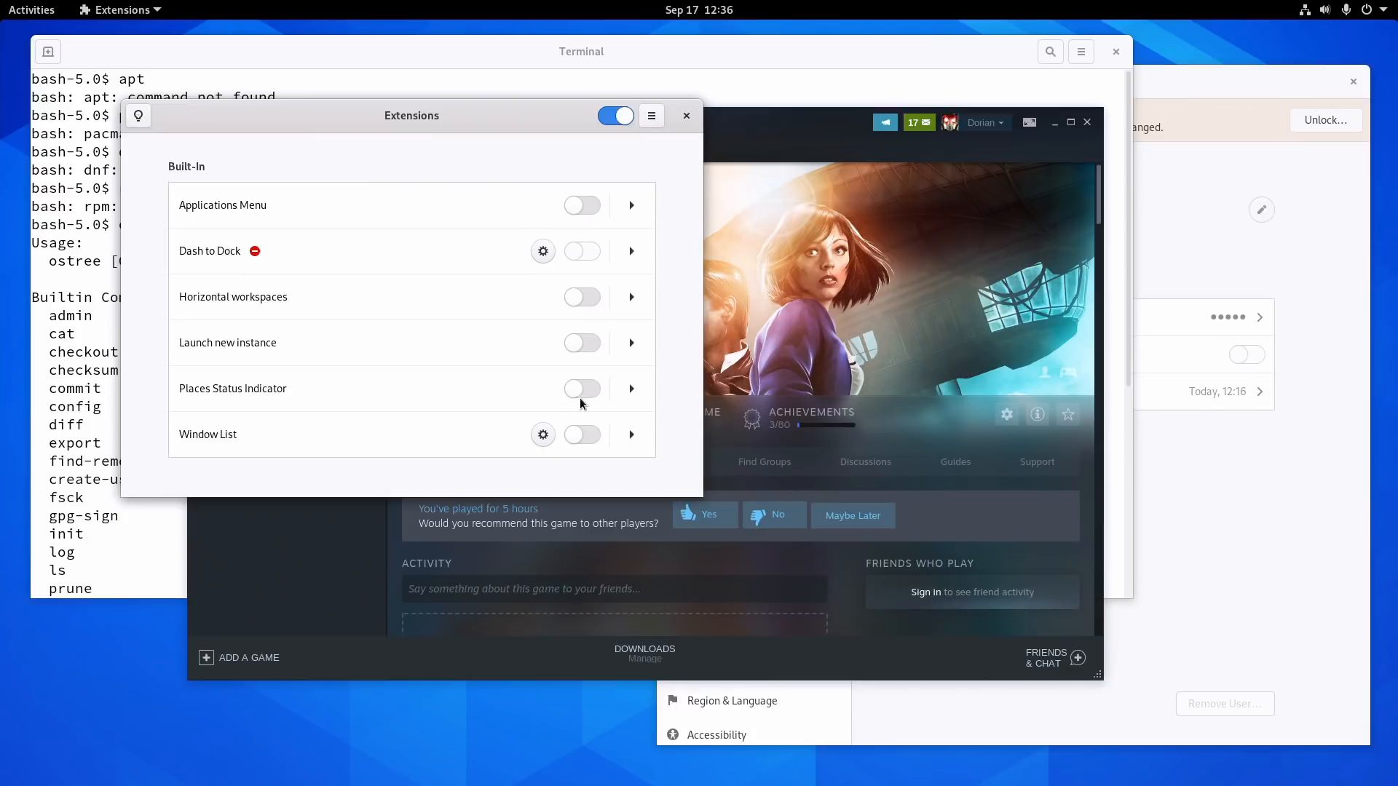
click(581, 387)
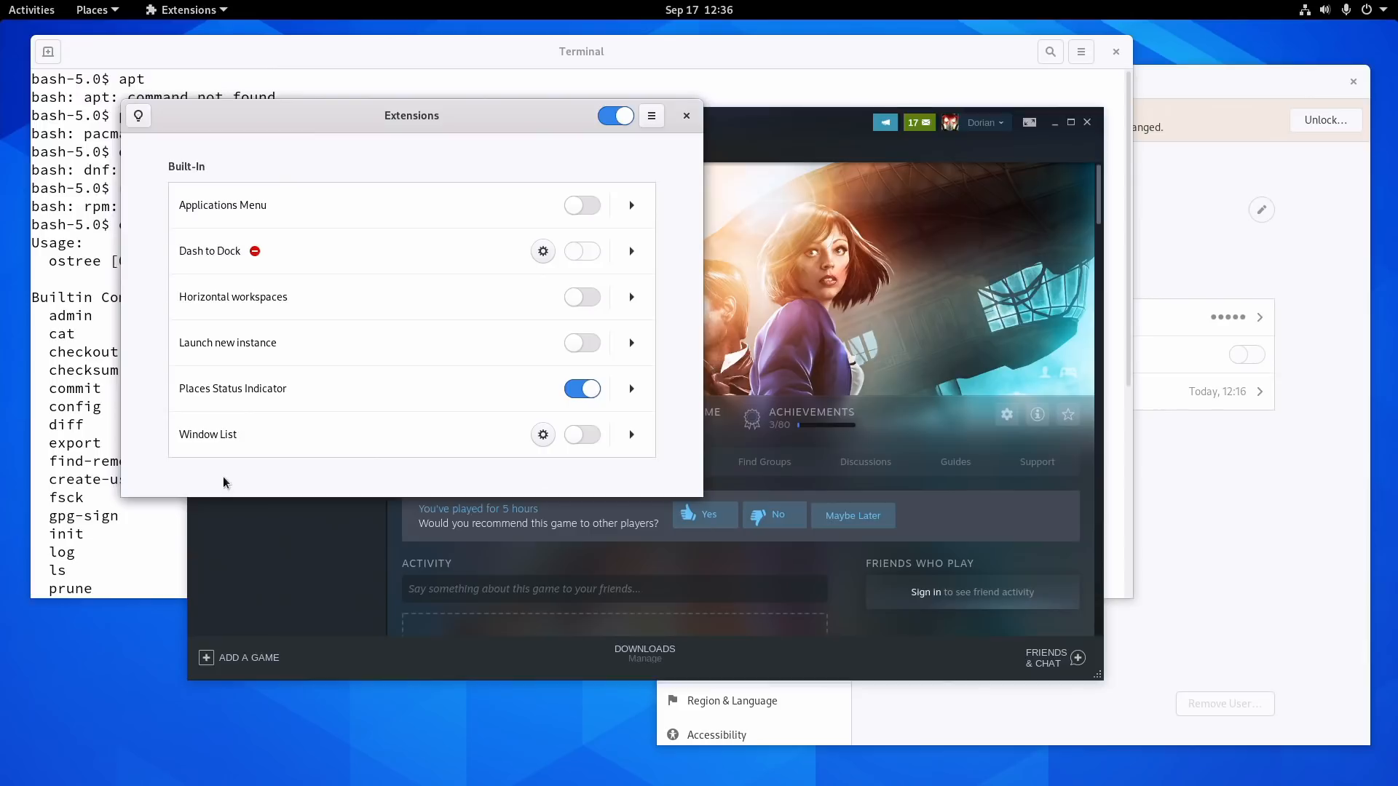
mouse_move(583, 205)
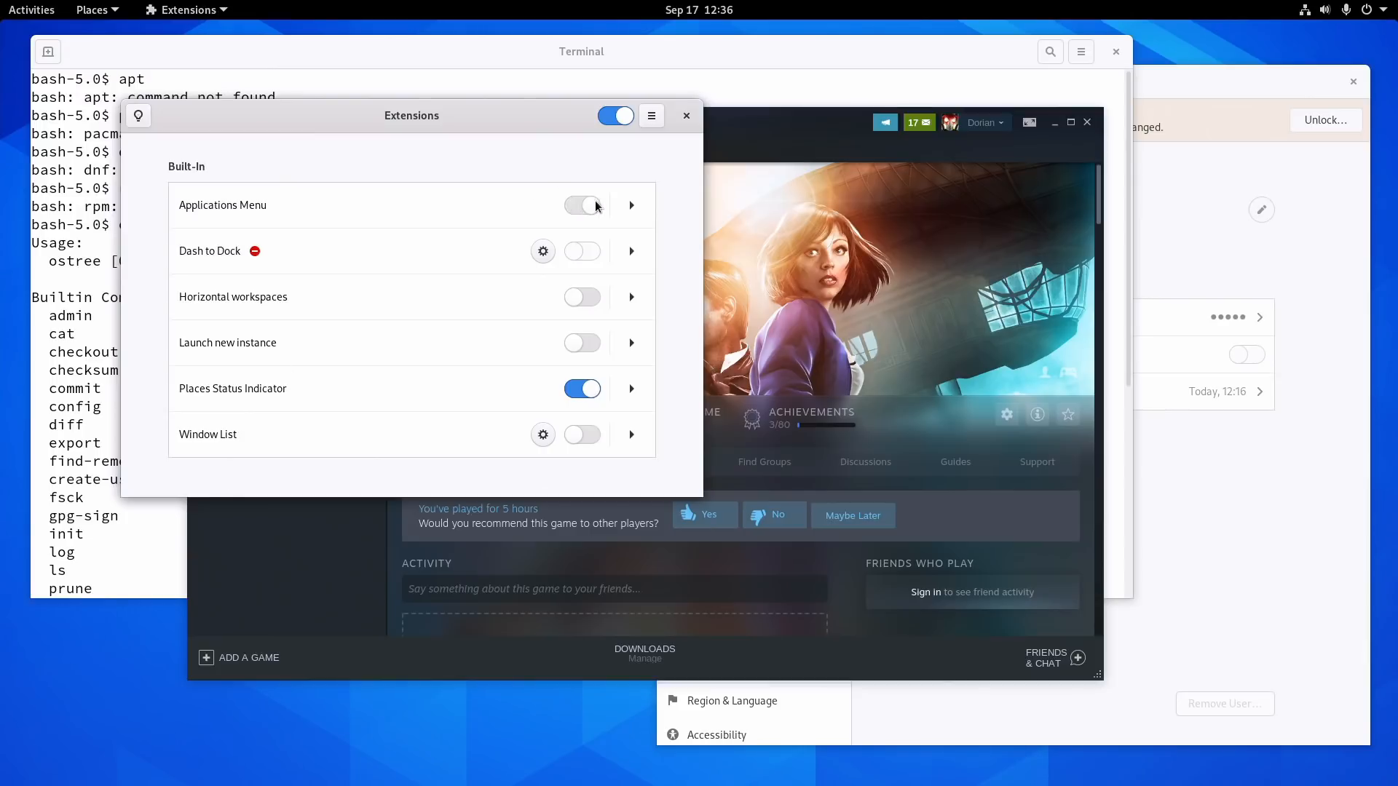
click(106, 11)
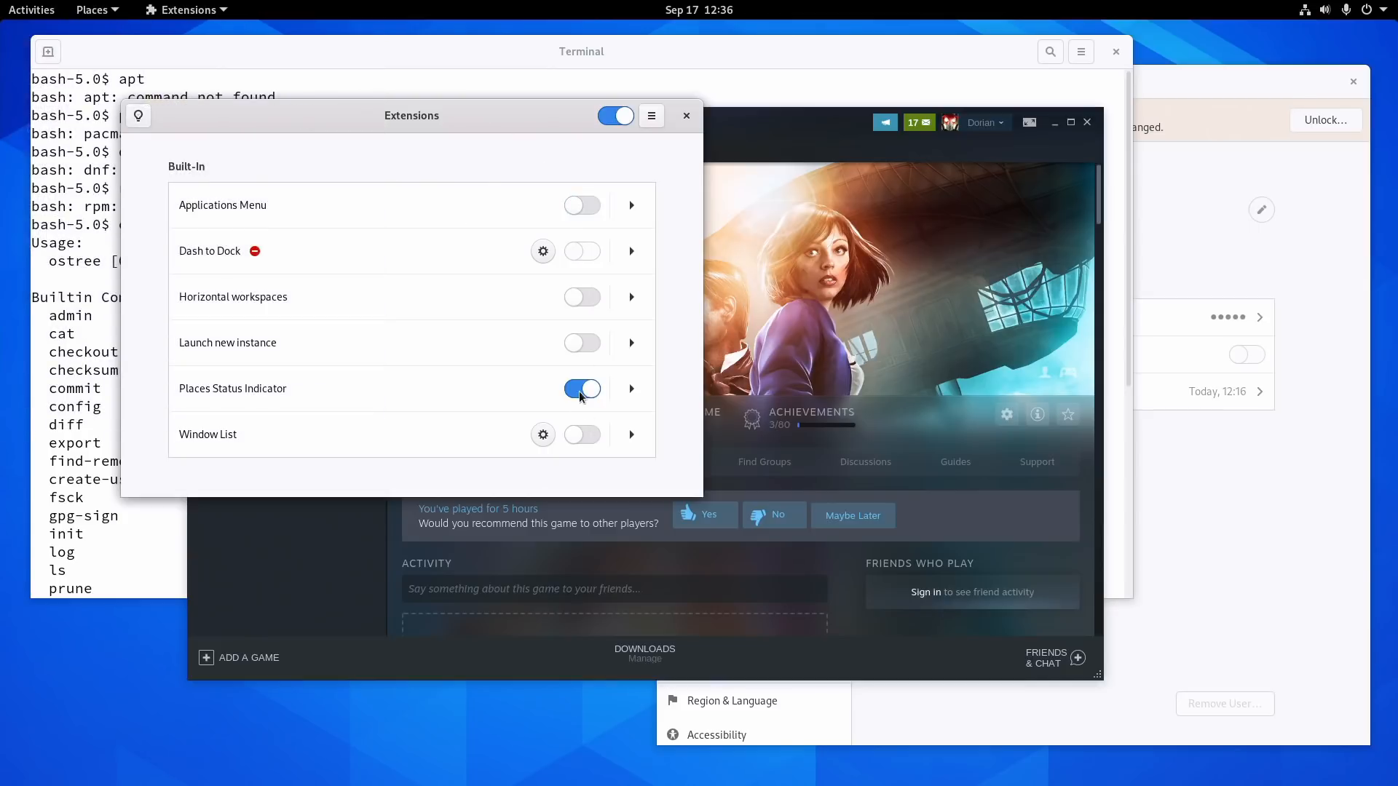
click(581, 387)
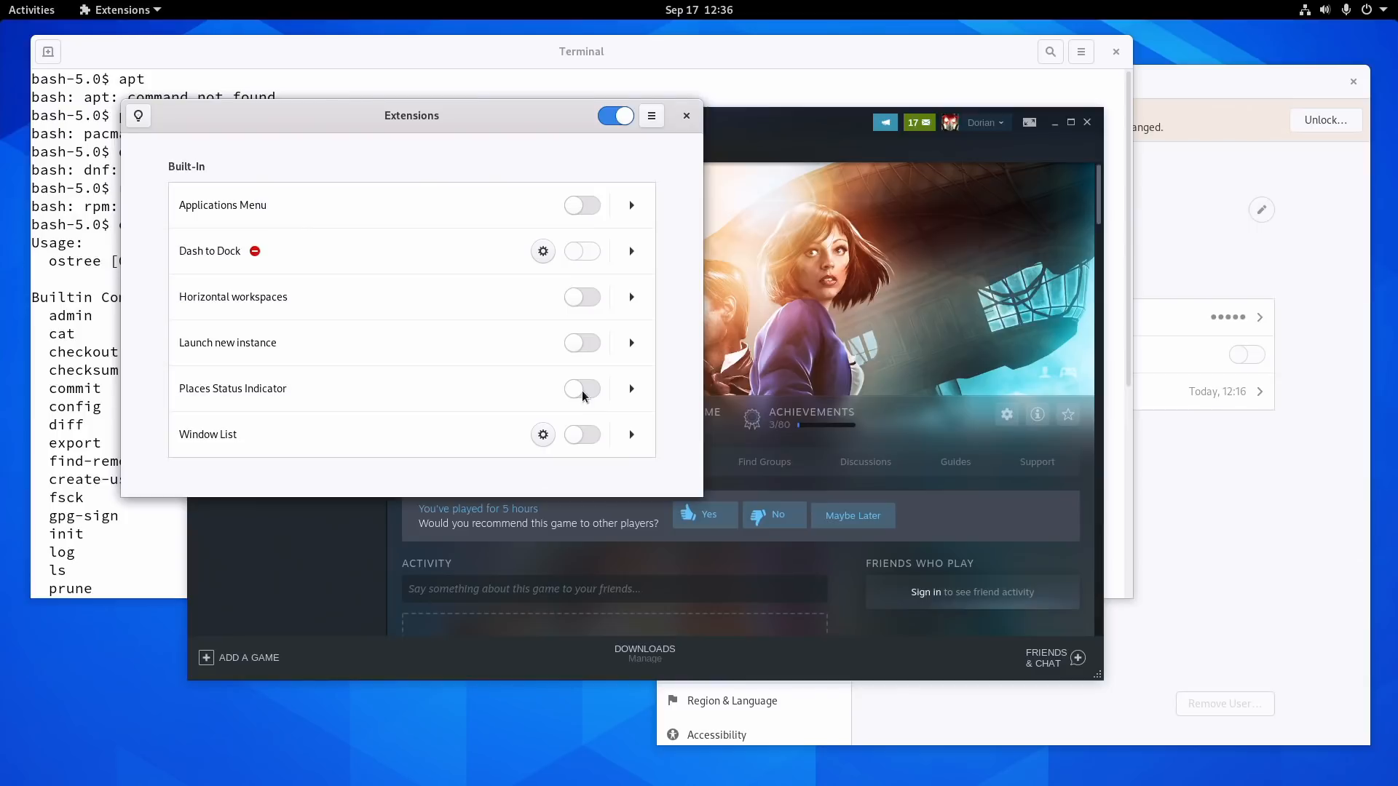
mouse_move(240, 256)
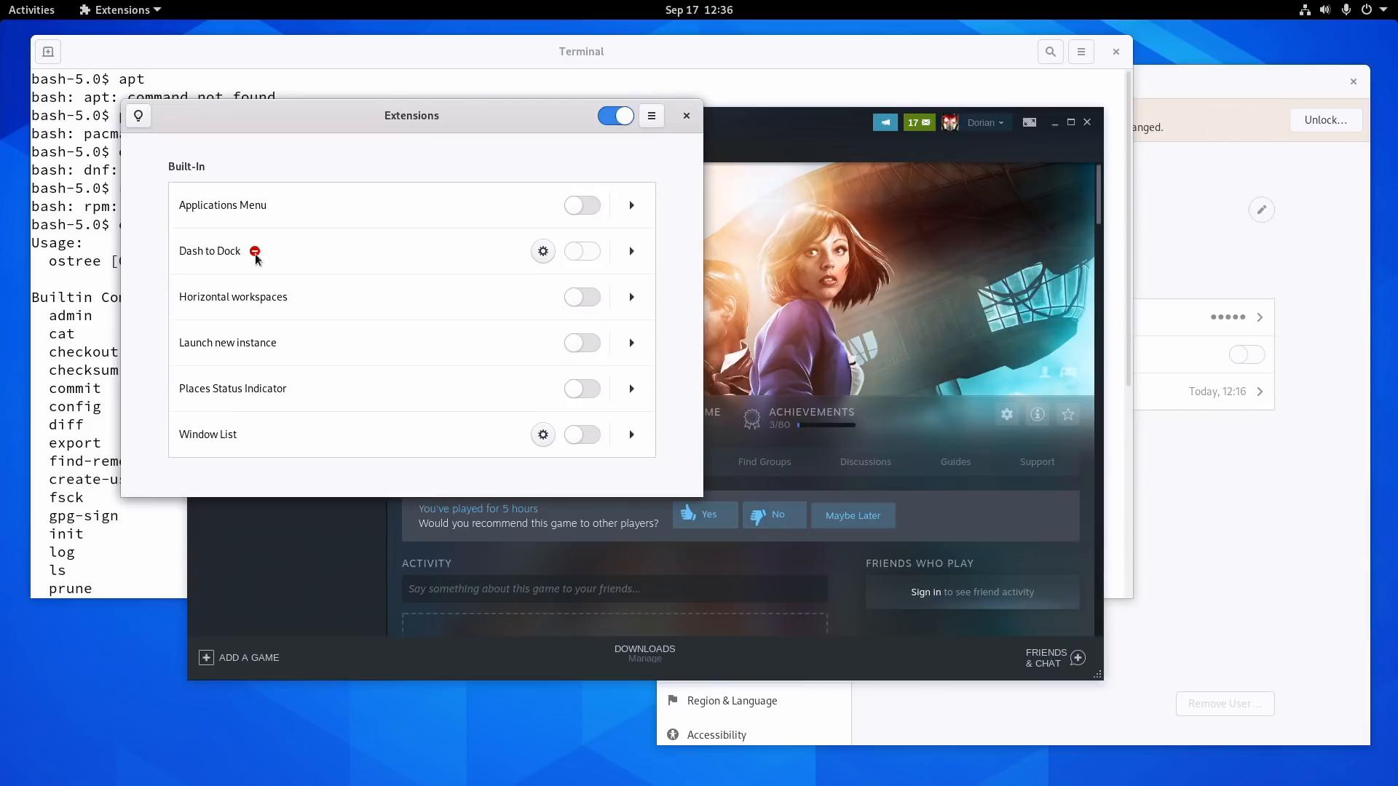
mouse_move(254, 260)
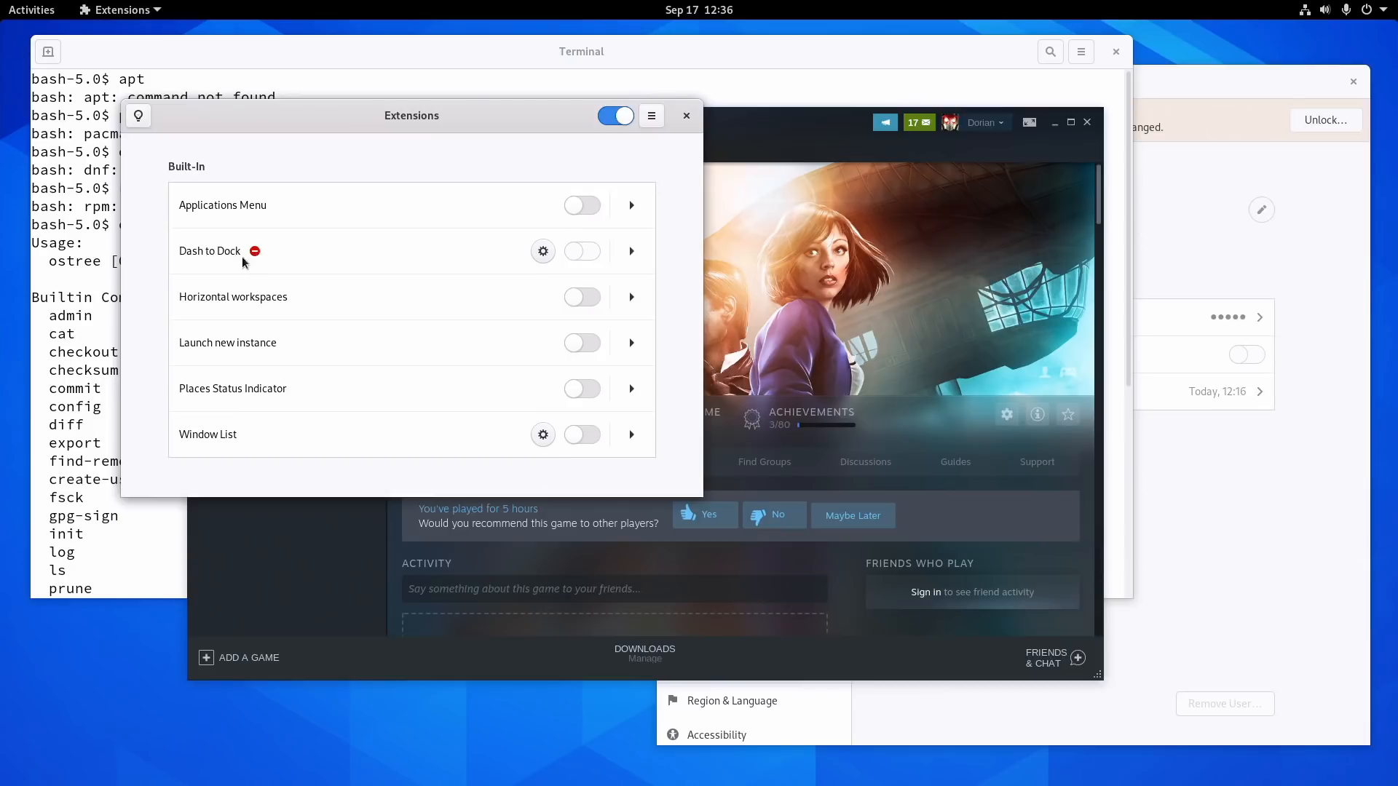
mouse_move(276, 253)
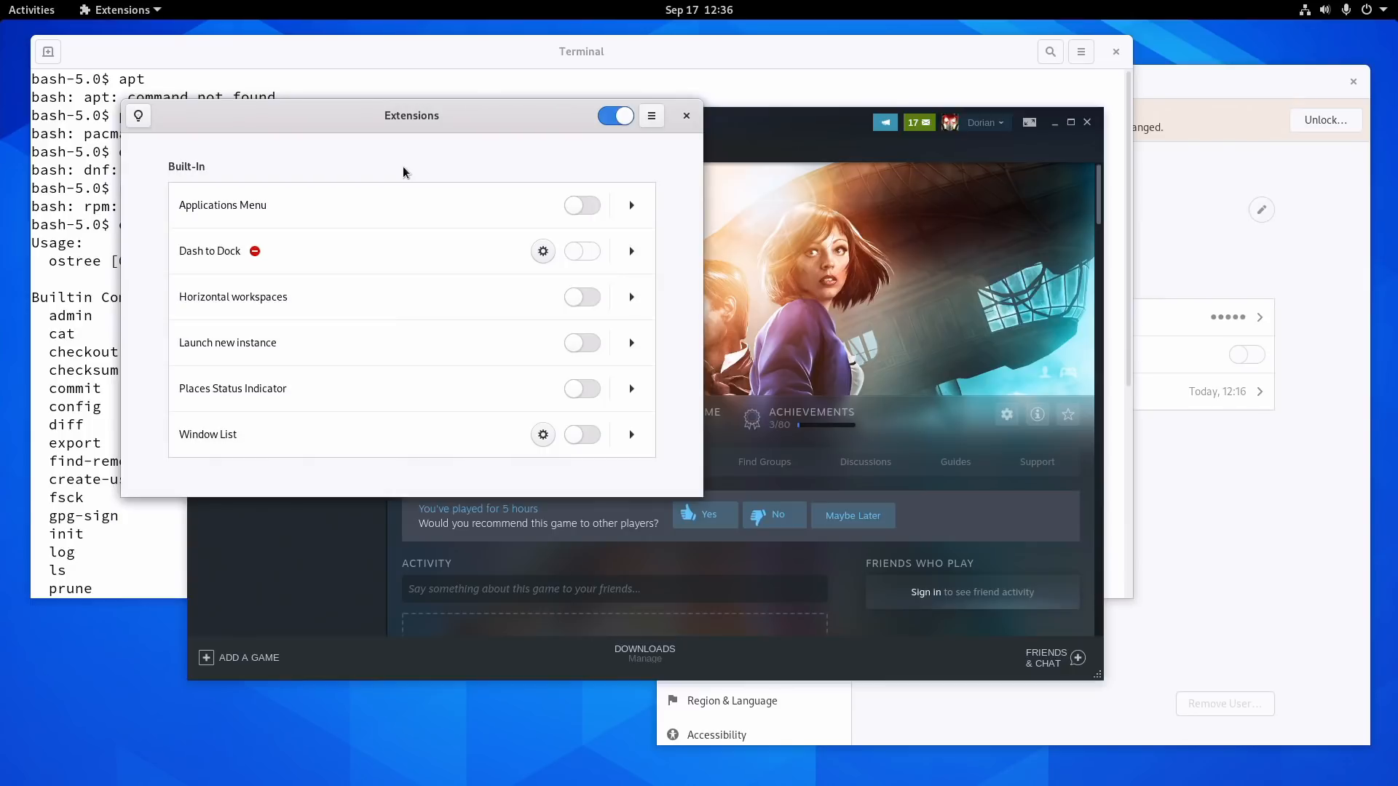
mouse_move(525, 127)
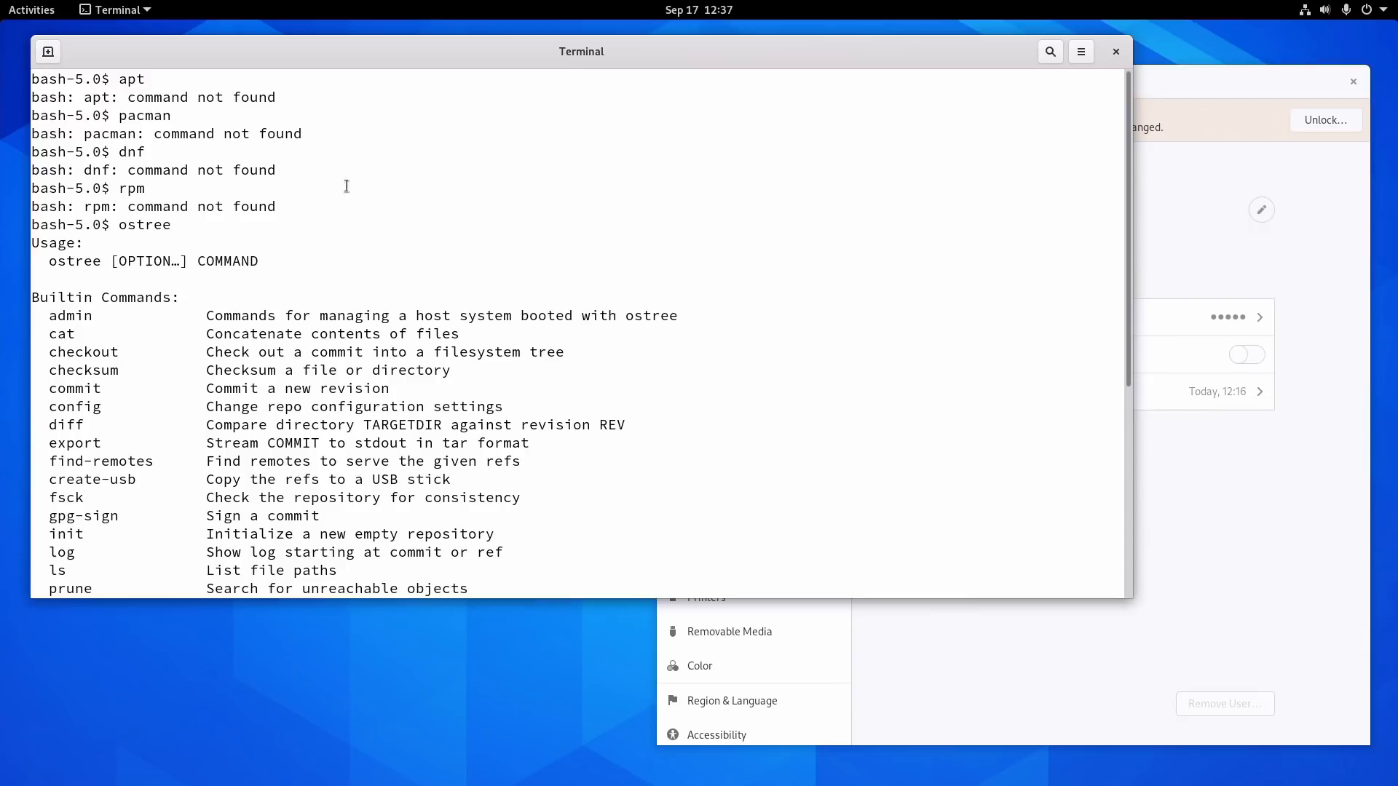
mouse_move(709, 347)
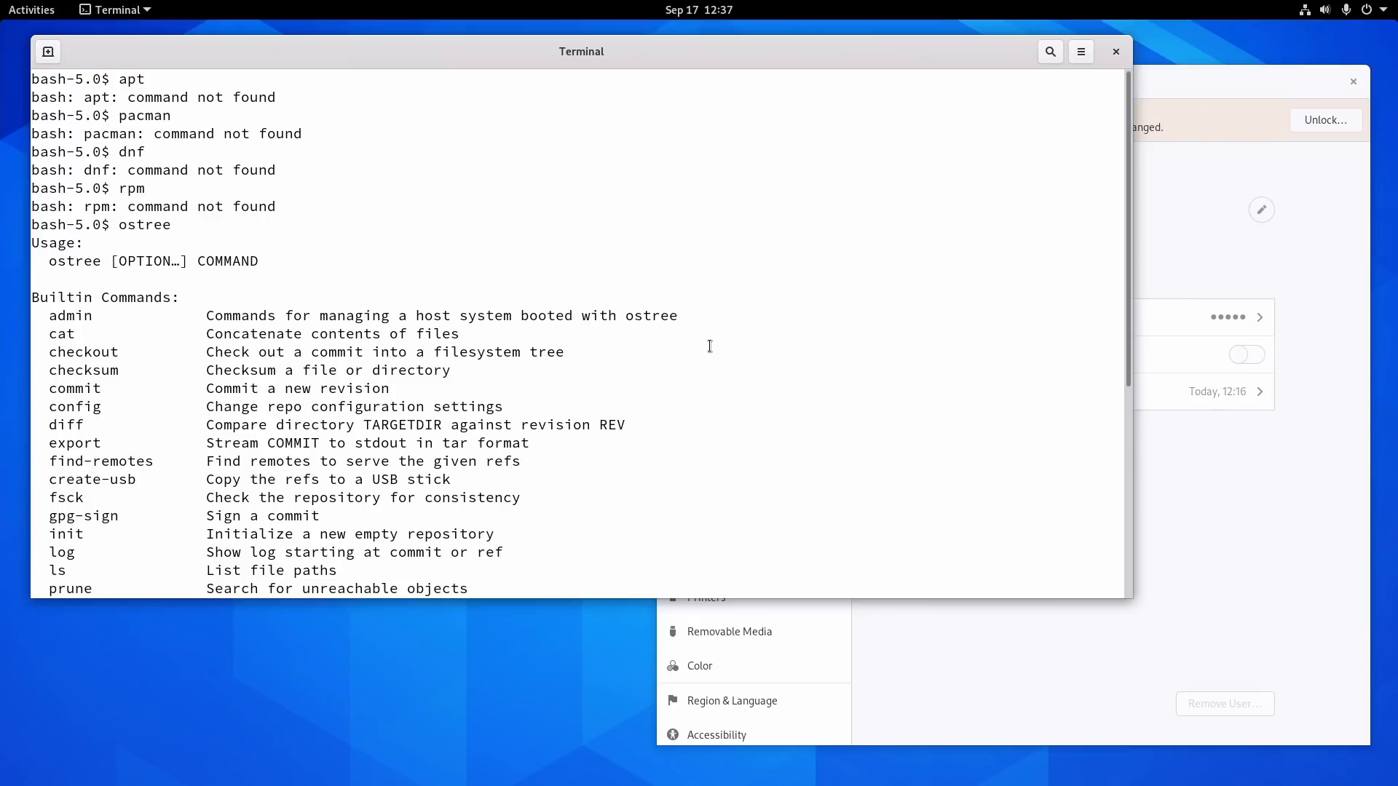
- Page to the end of the ostree help output with its 'No command specified' error
key(Return)
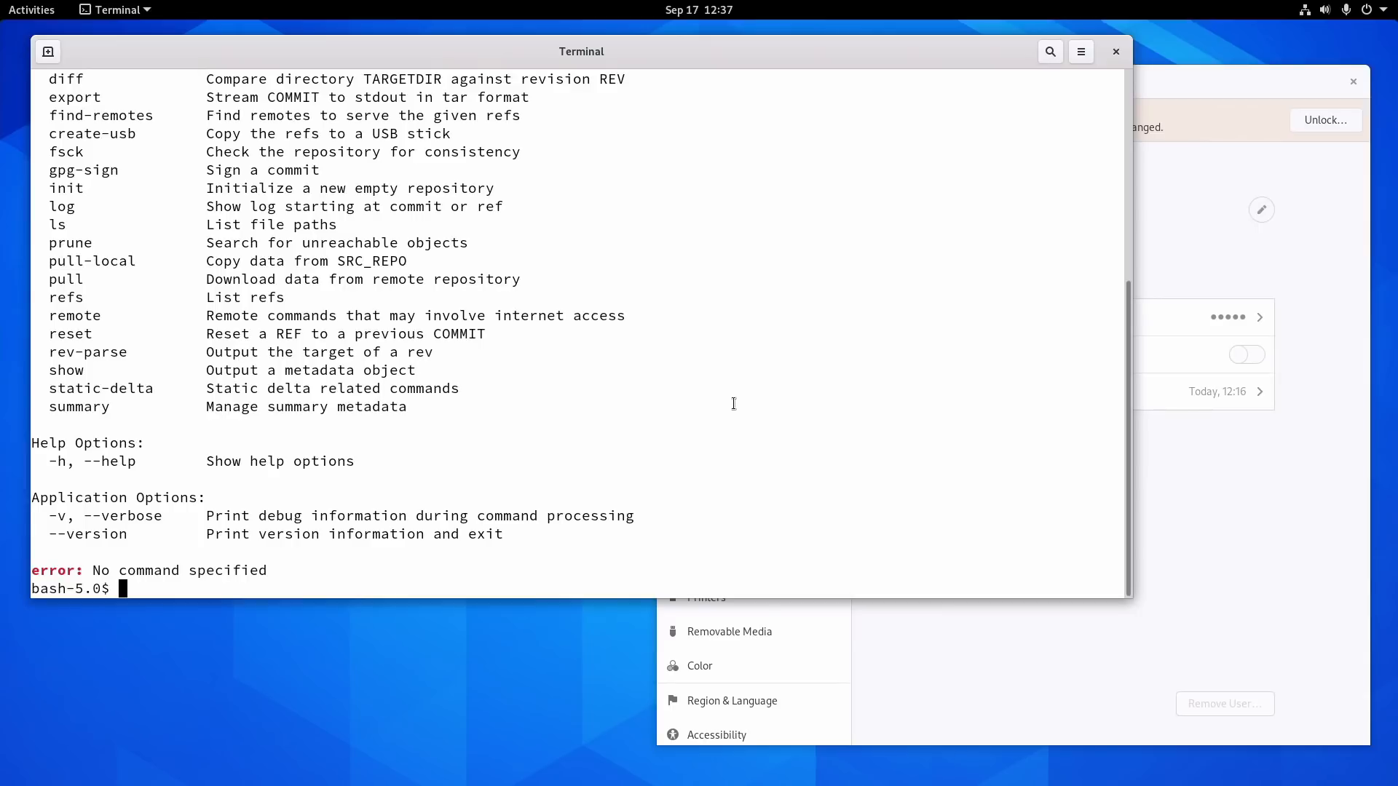
mouse_move(637, 11)
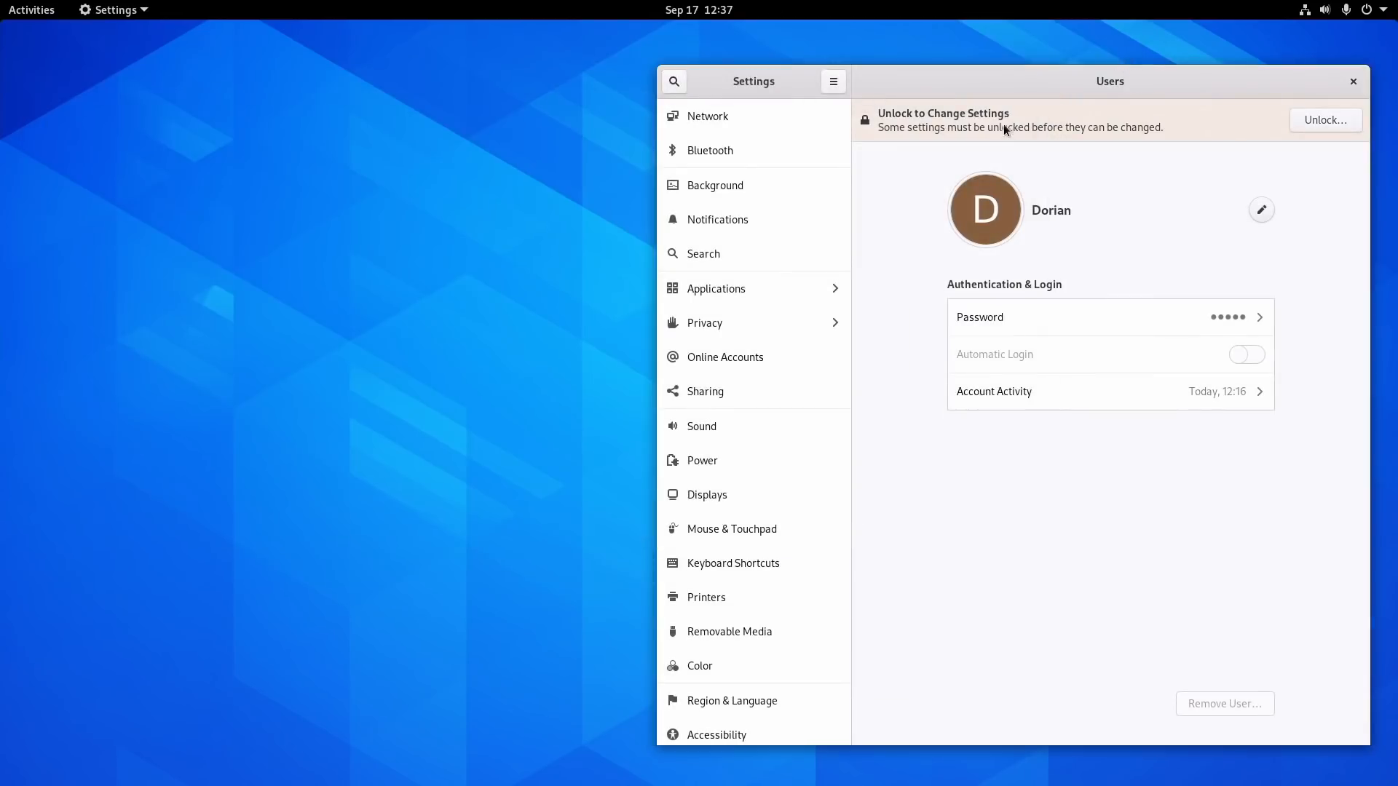
- Show the About page with GNOME OS 3.38 device, hardware and OS details
scroll(down, 3)
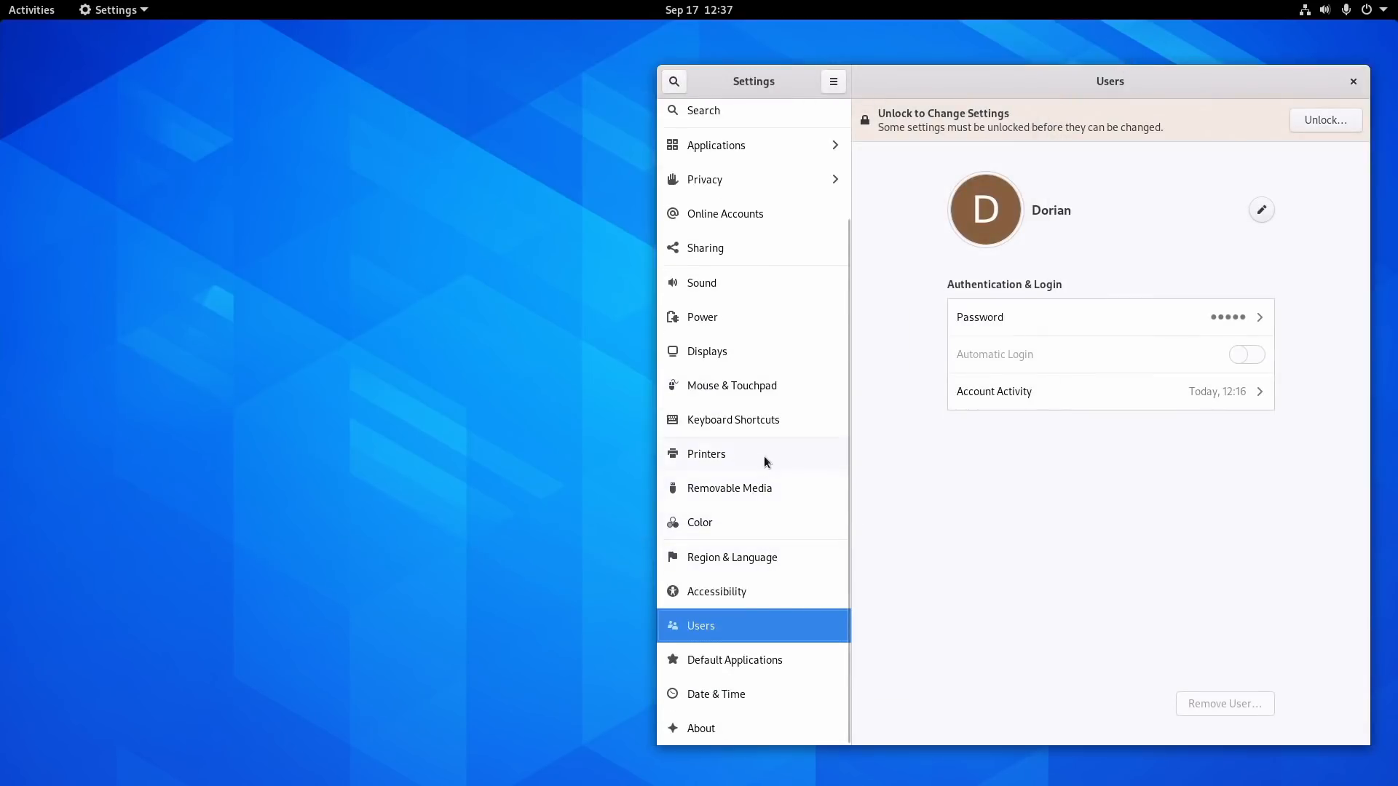
click(702, 728)
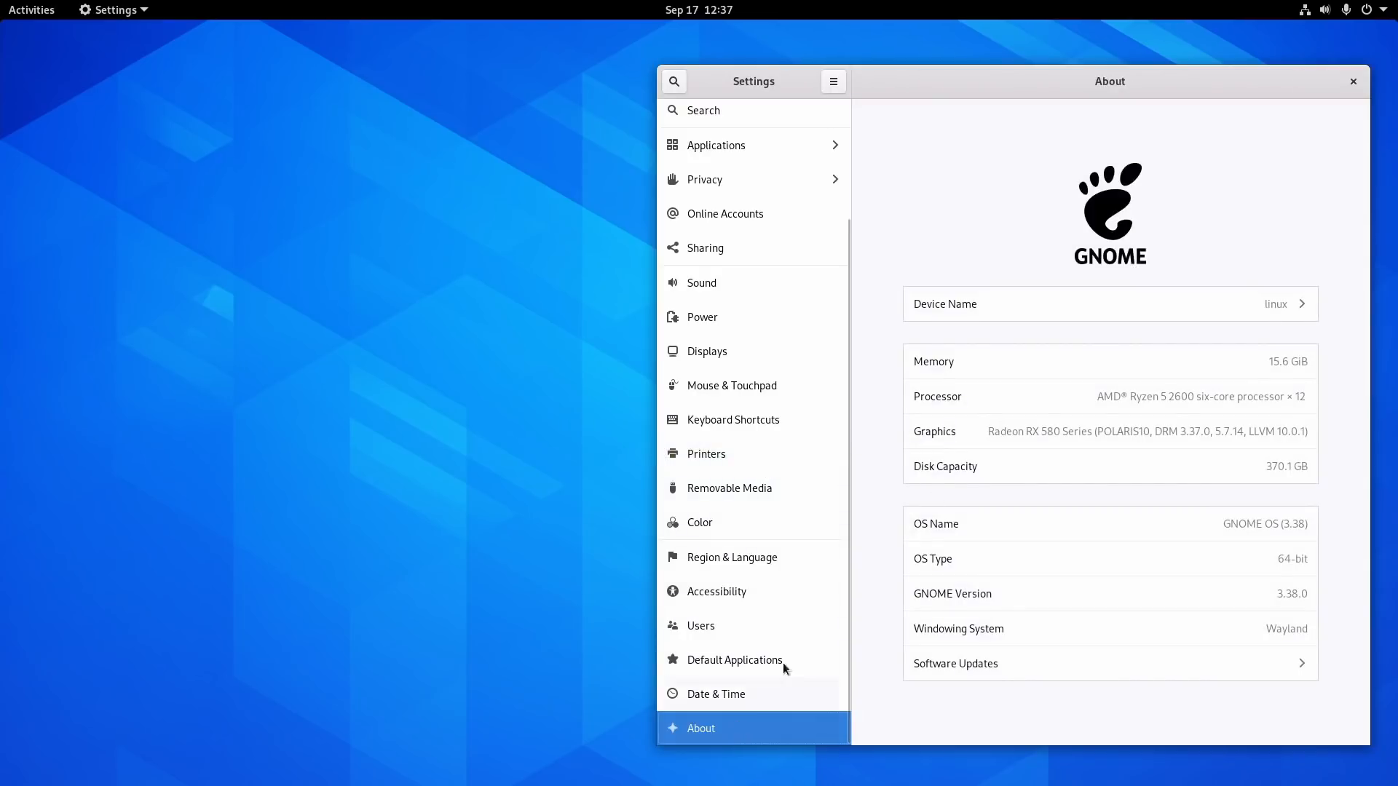
mouse_move(1142, 91)
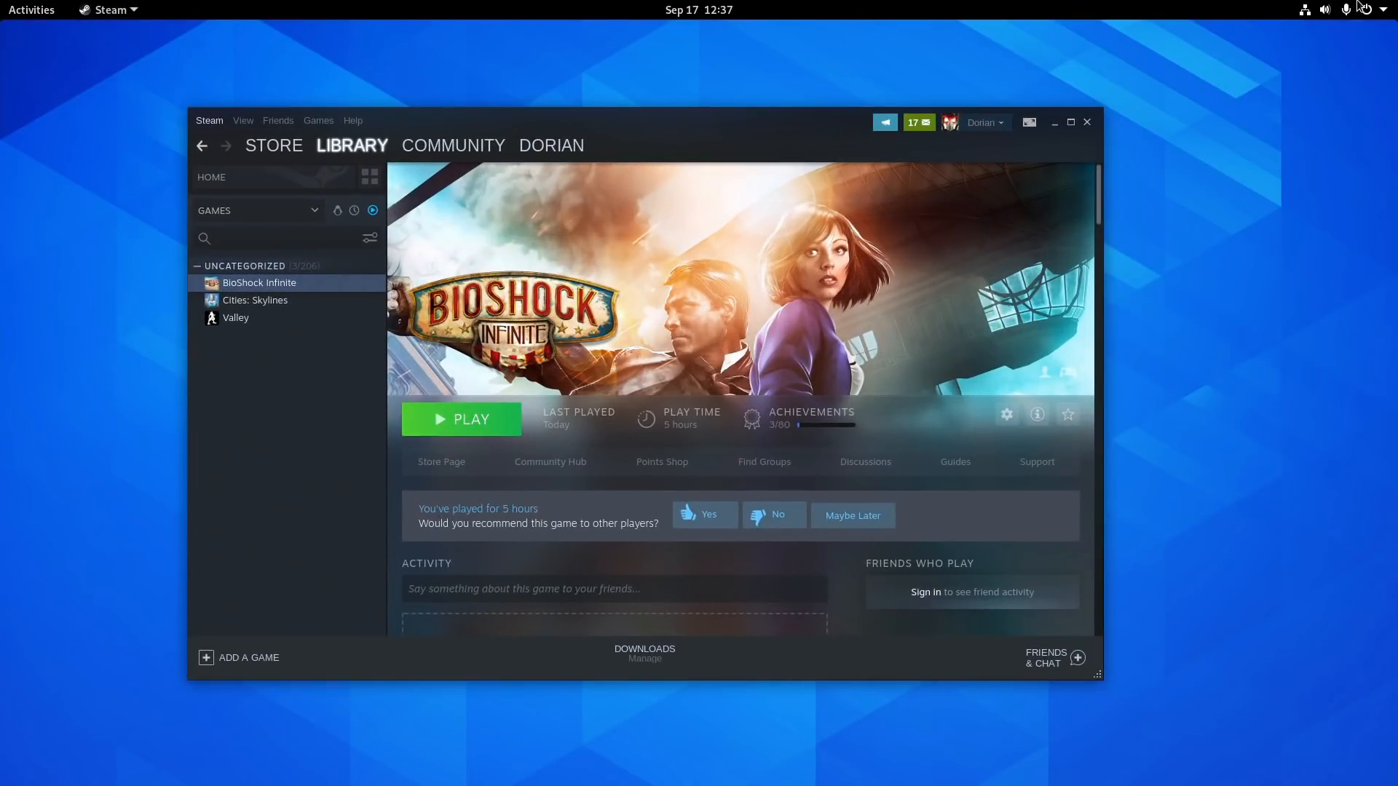
- Reopen Settings from the system status menu and return to the Activities overview
click(1380, 11)
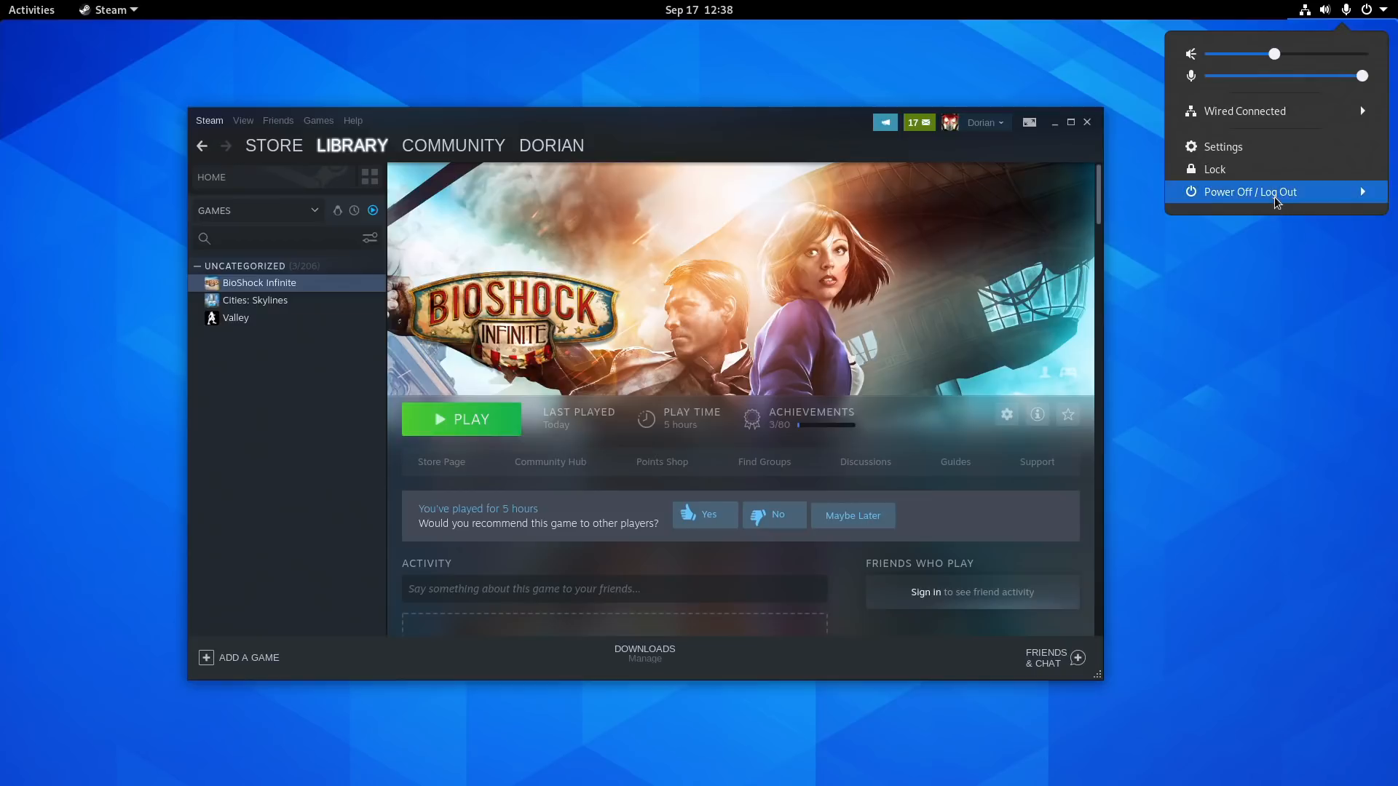
click(1222, 146)
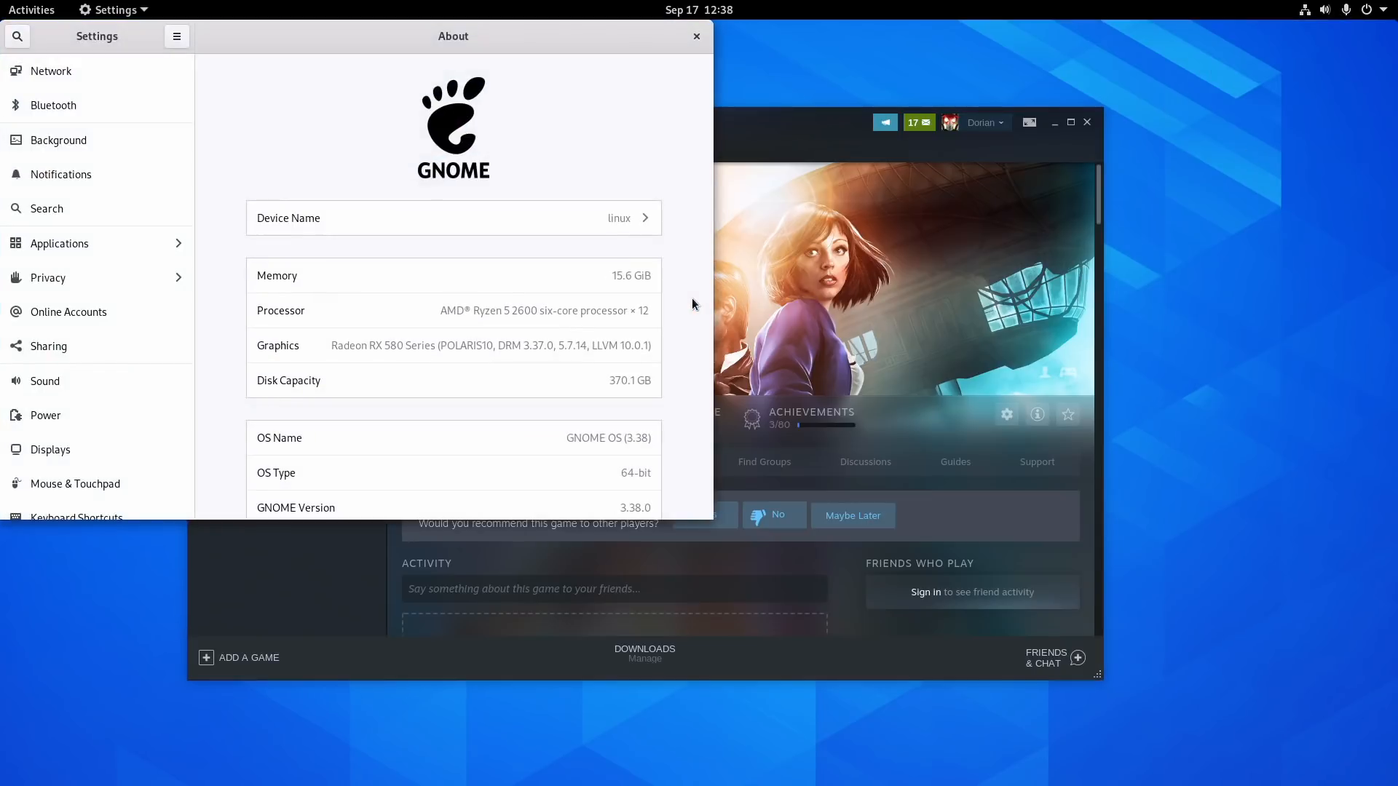
scroll(down, 3)
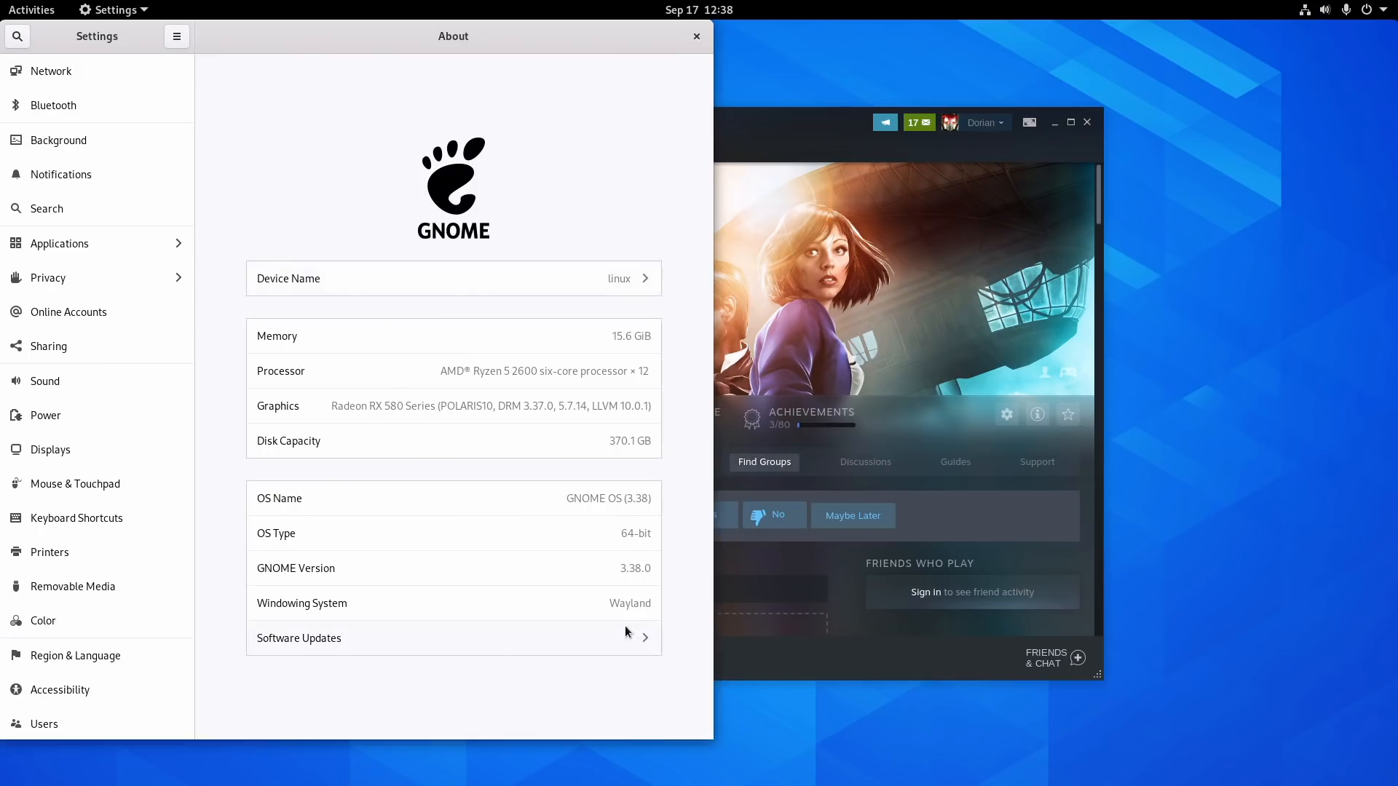
mouse_move(629, 603)
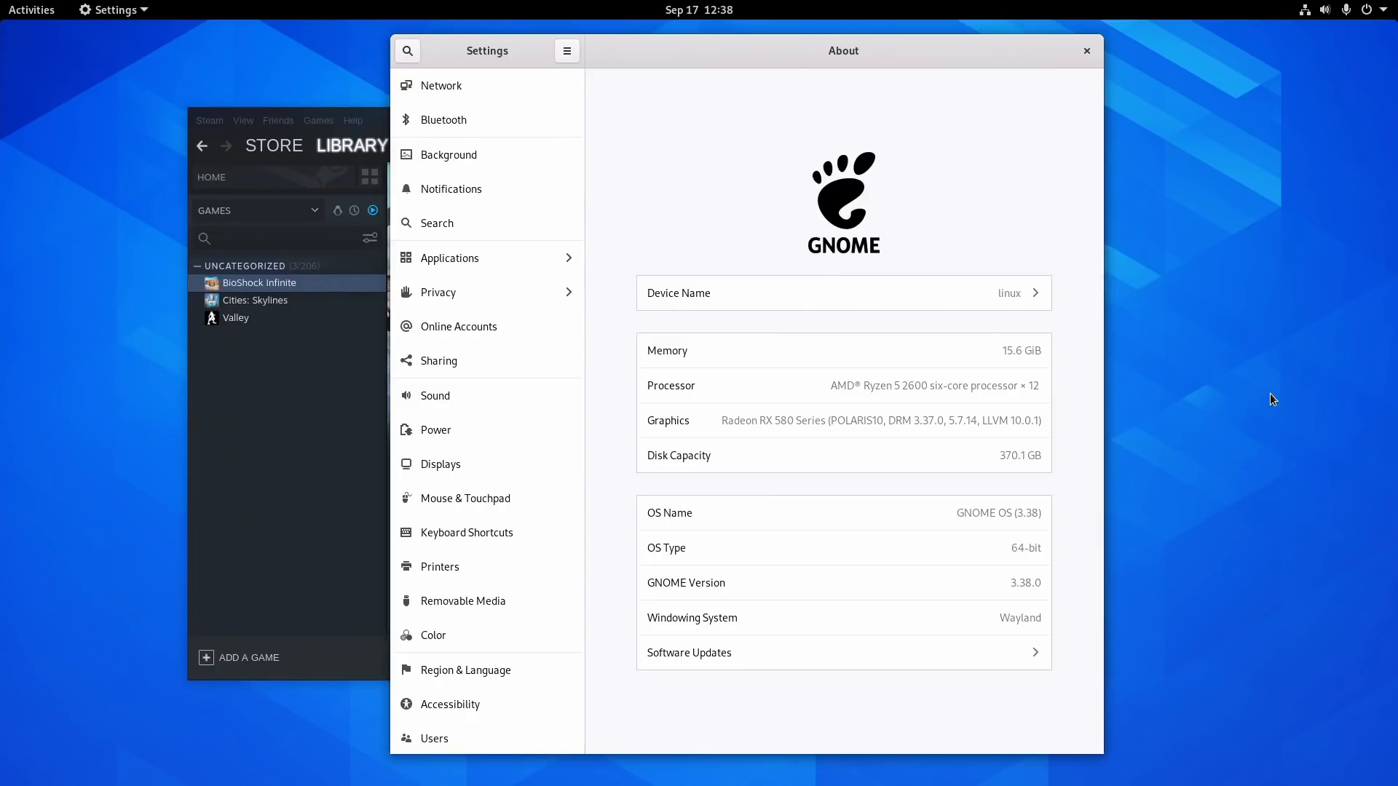
mouse_move(1048, 418)
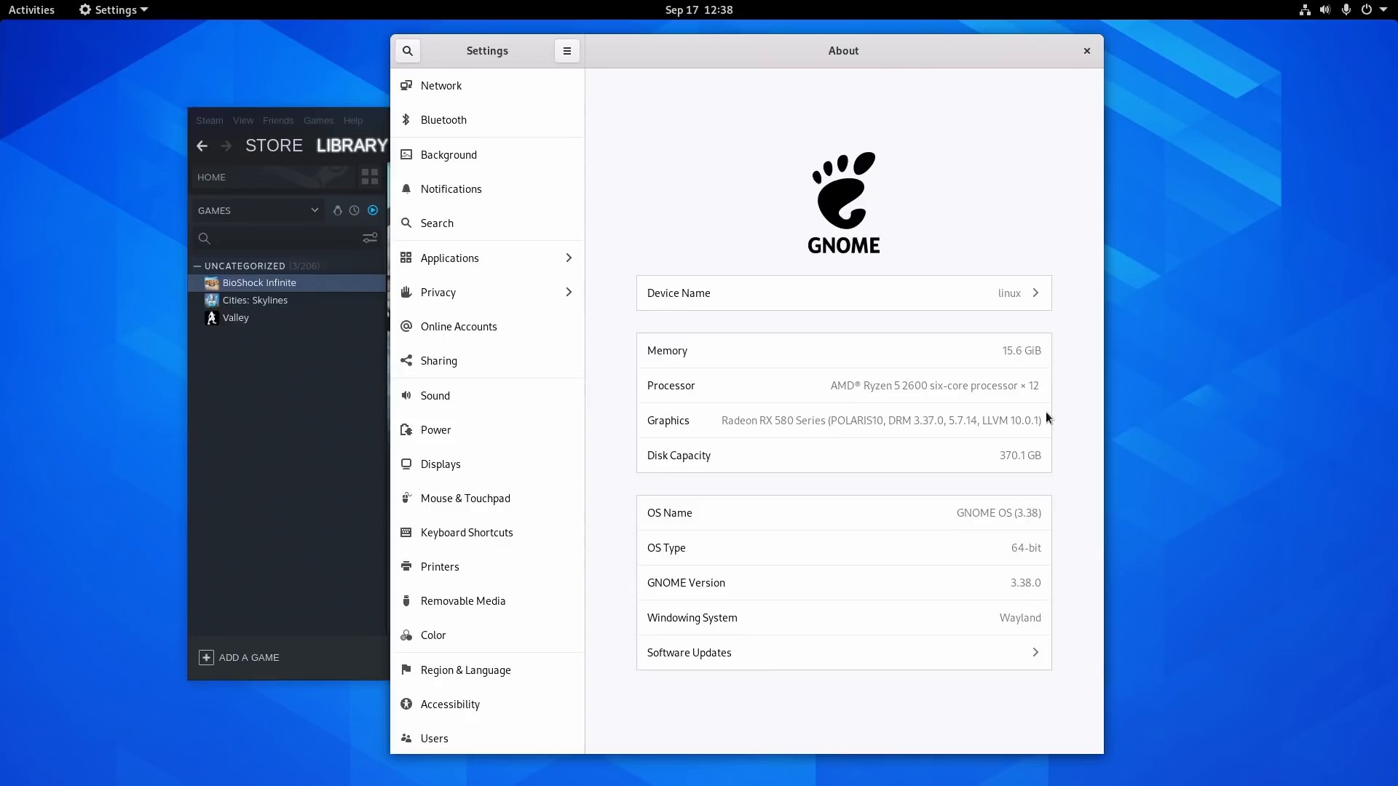
click(31, 10)
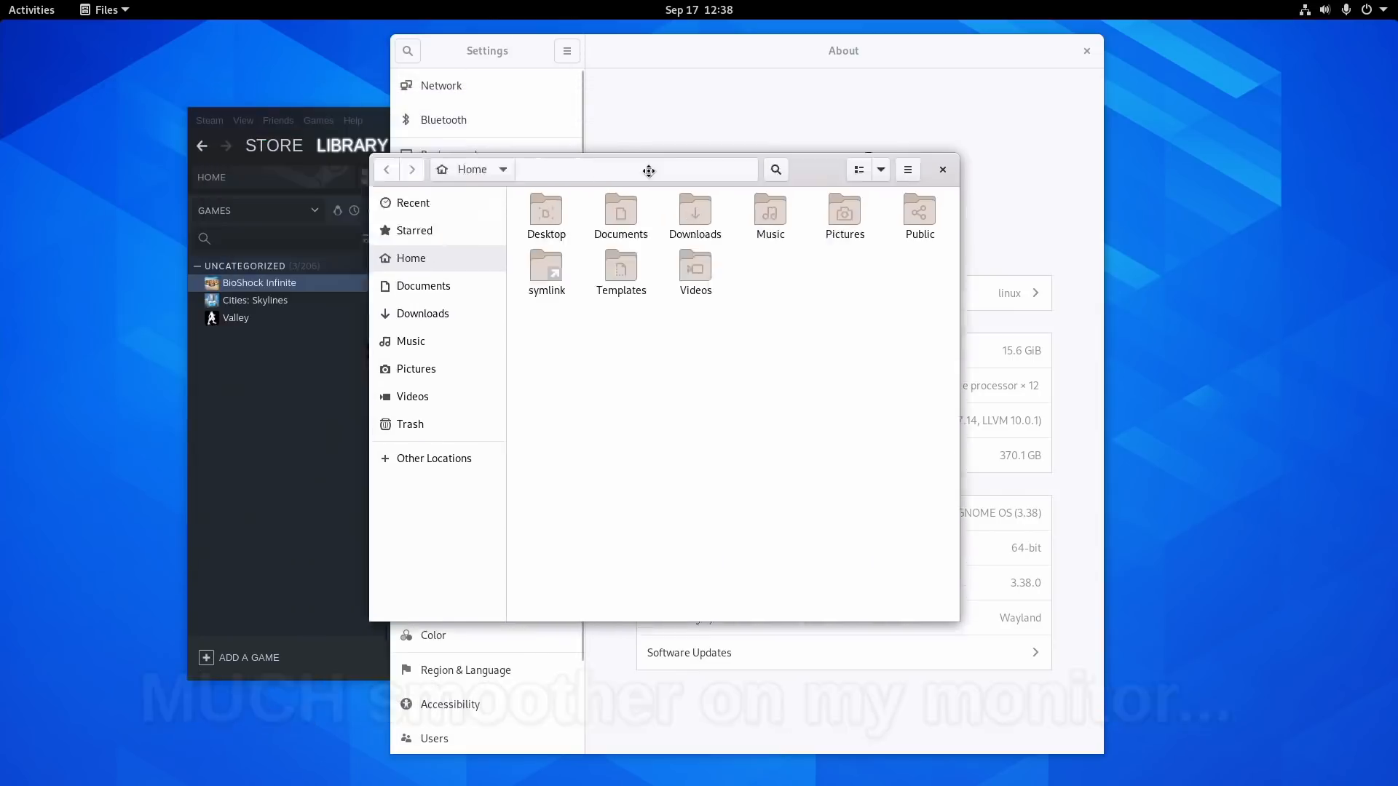
click(943, 169)
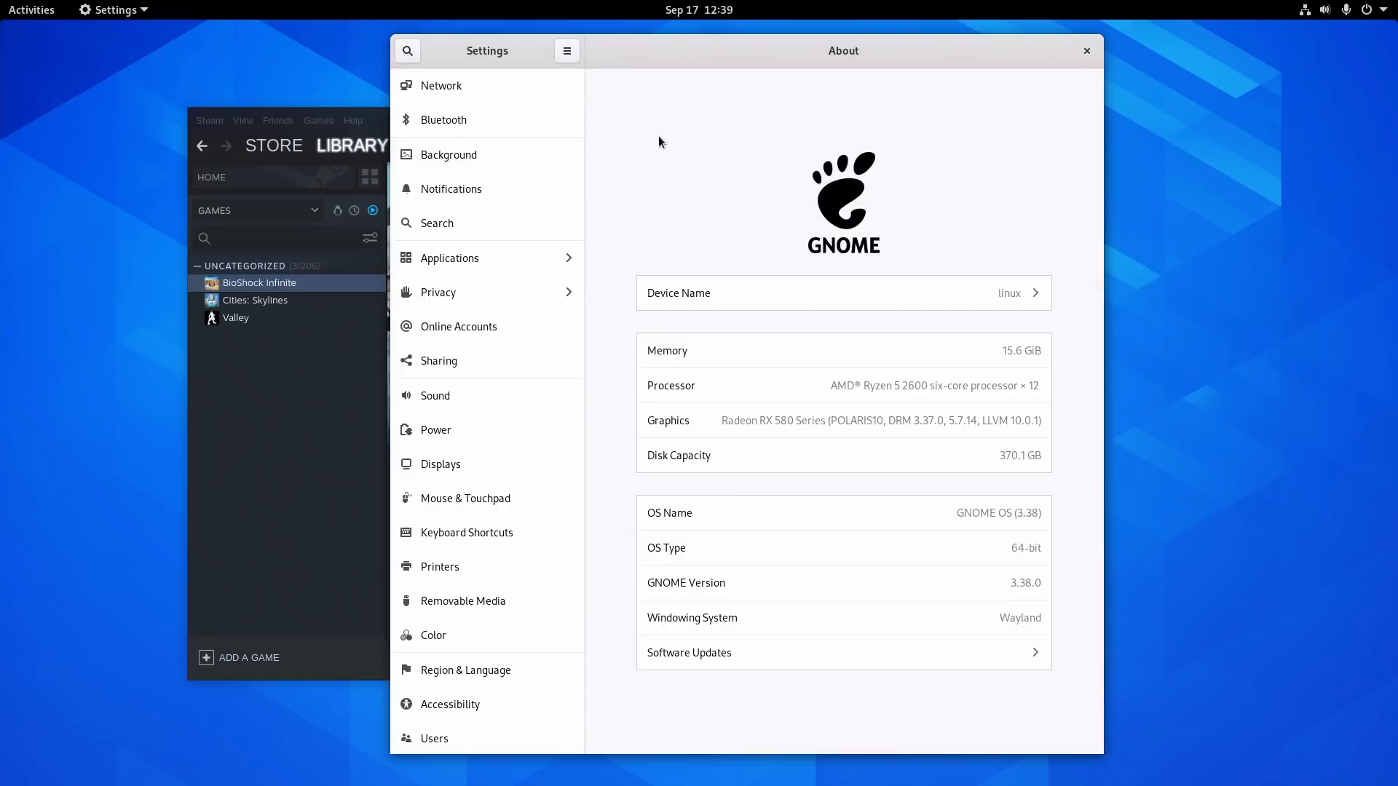
click(31, 10)
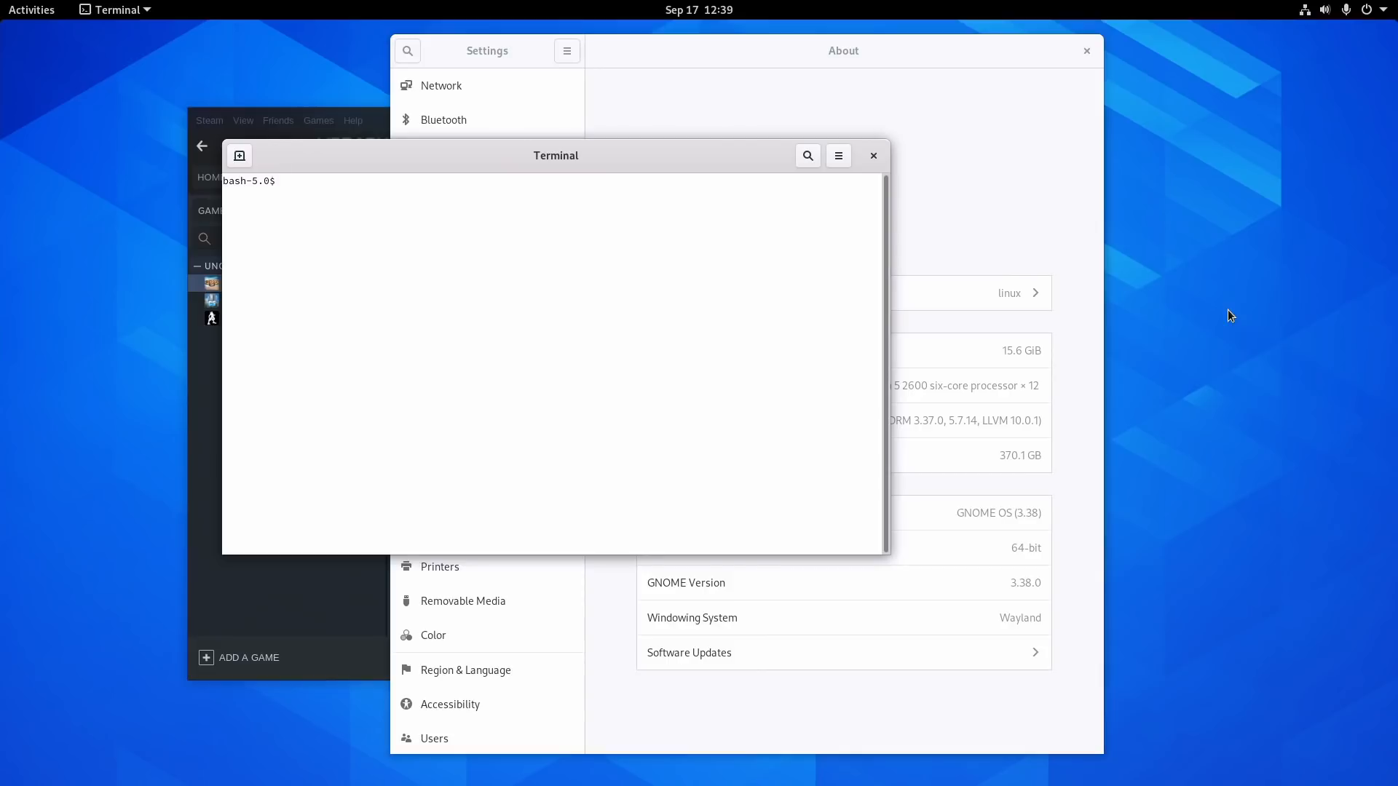
- Get a root shell with sudo su, then leave it again with exit
text(sudo su)
text(==)
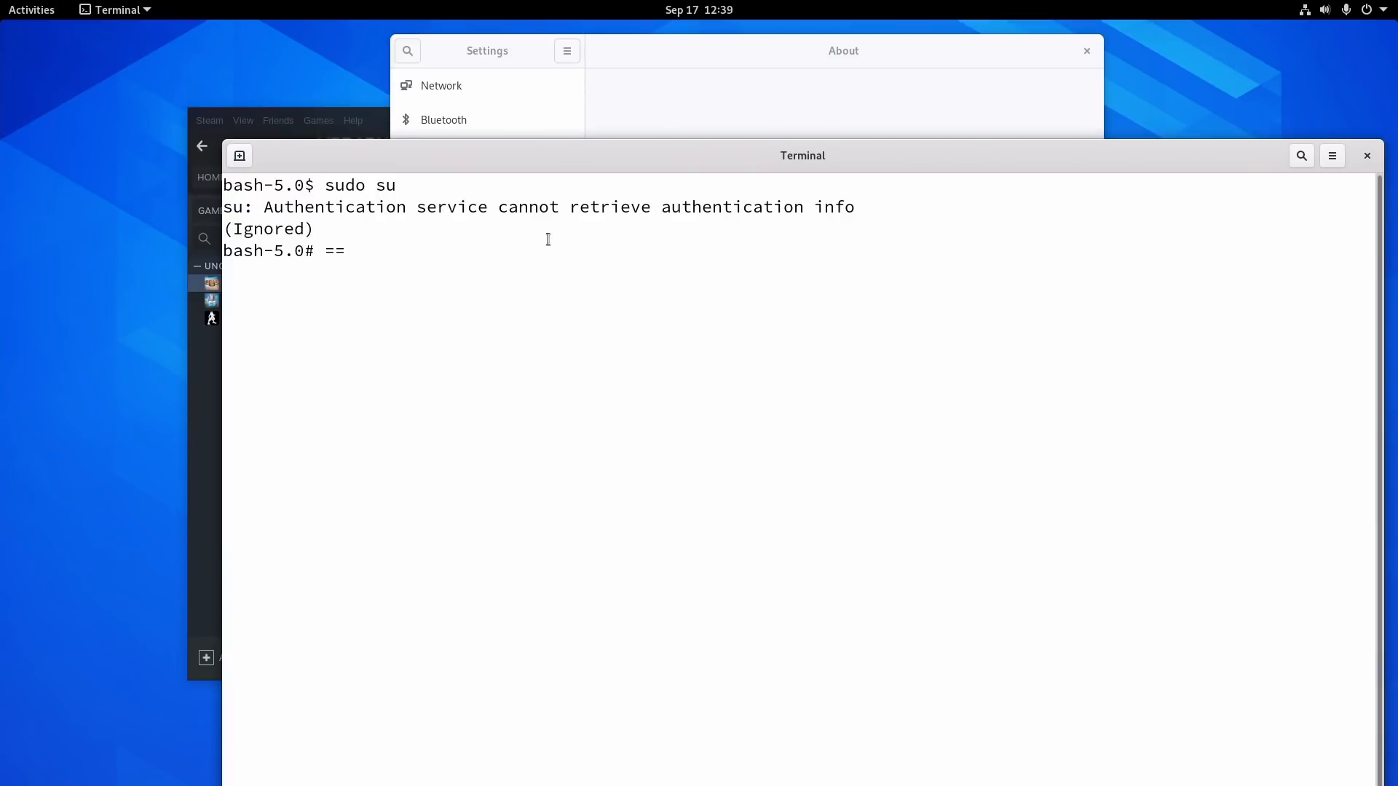
text(exit)
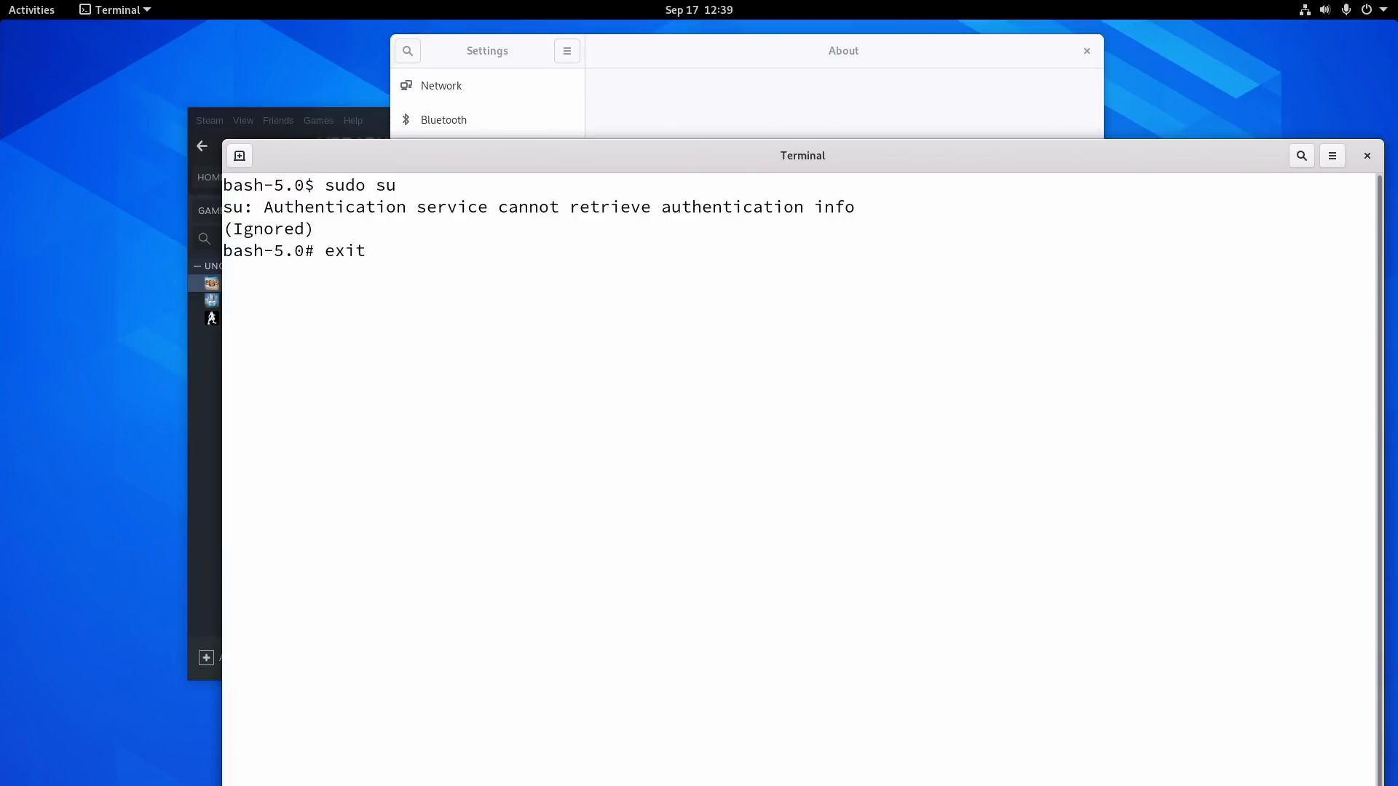
text(ex)
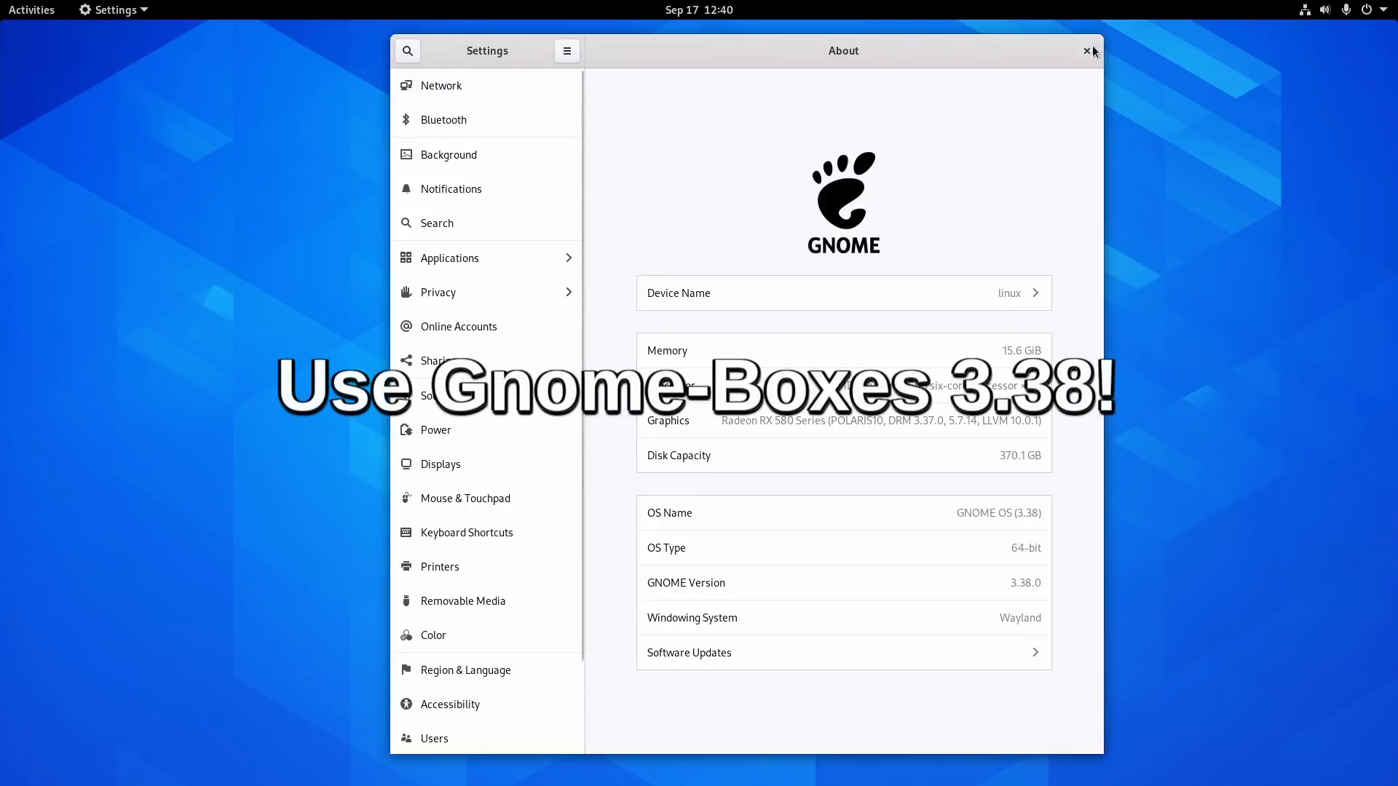
- Close Settings and show the desktop's background and display options menu
click(1086, 51)
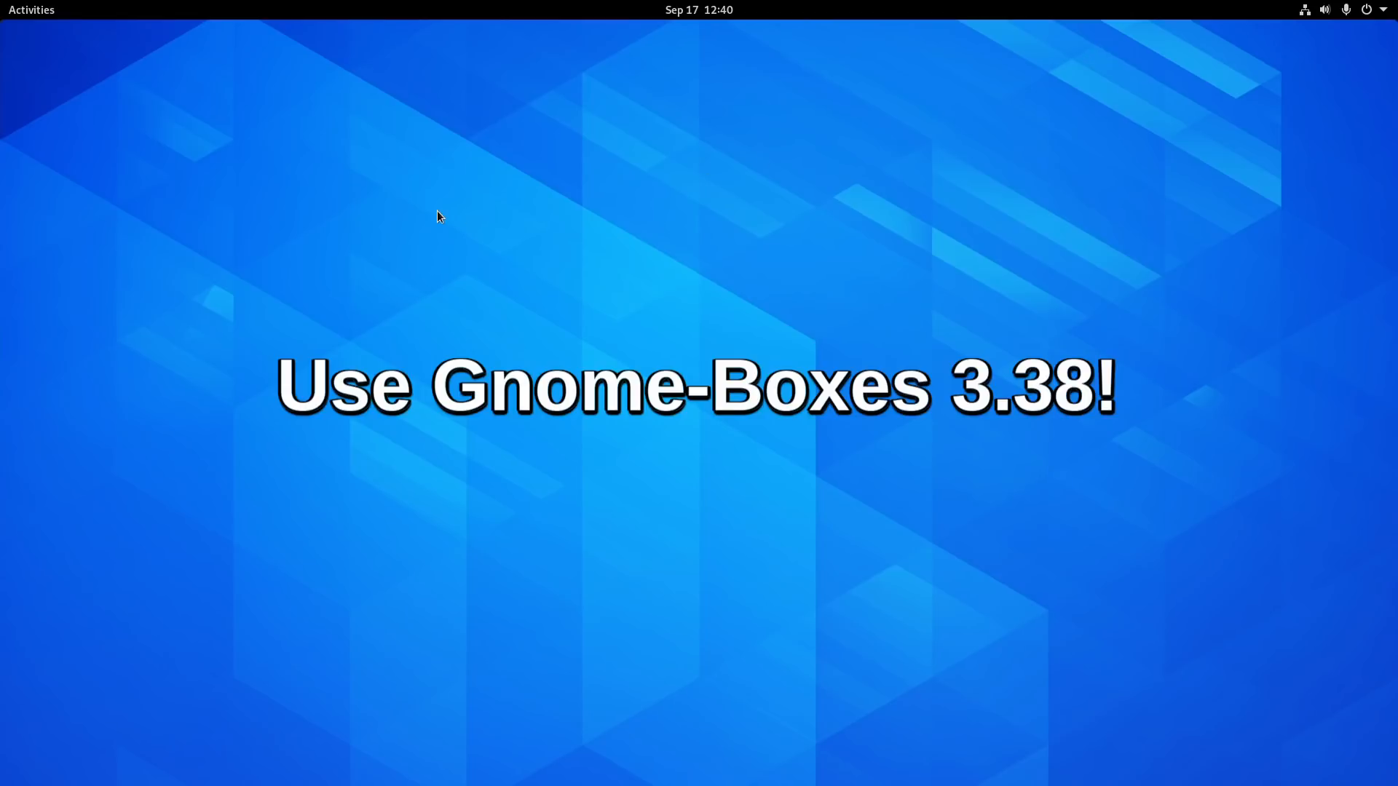
right_click(437, 227)
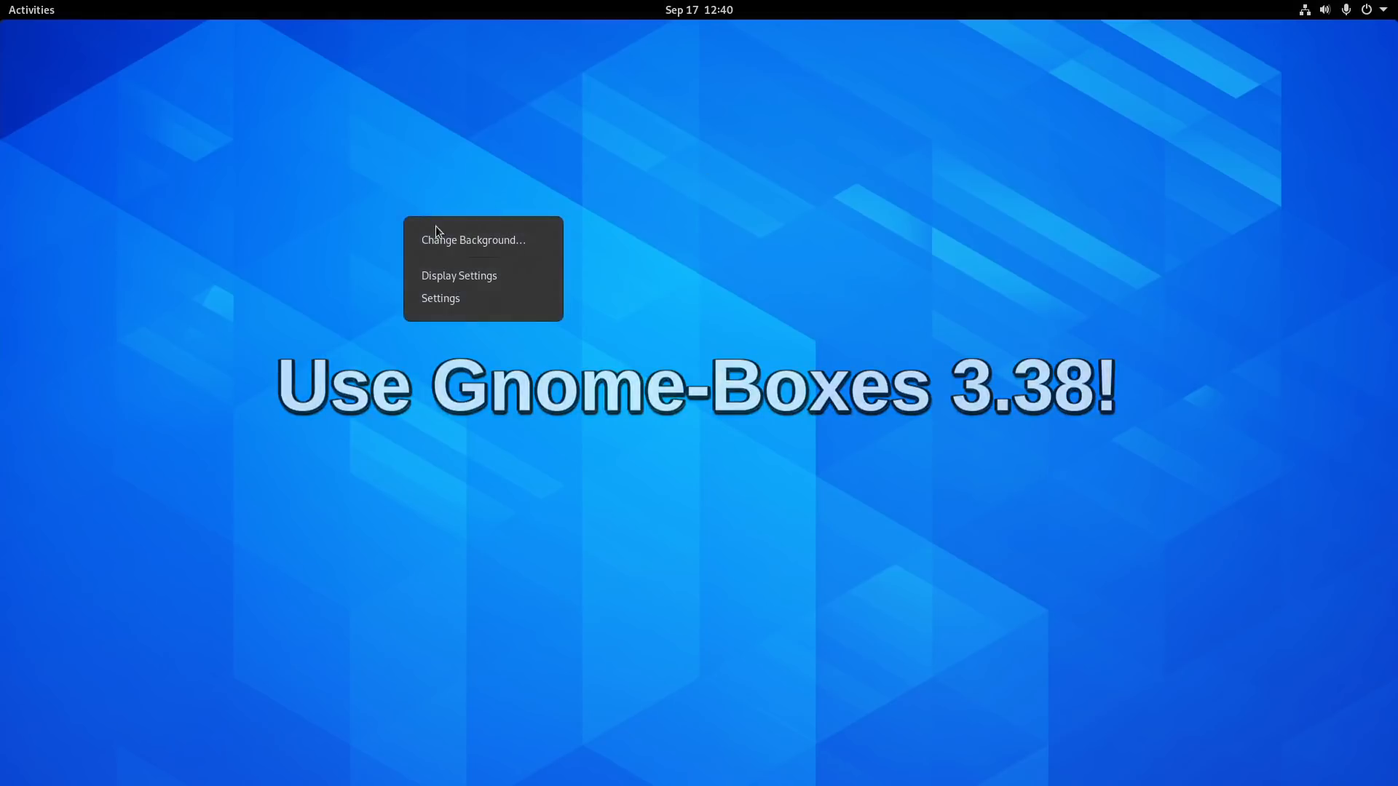